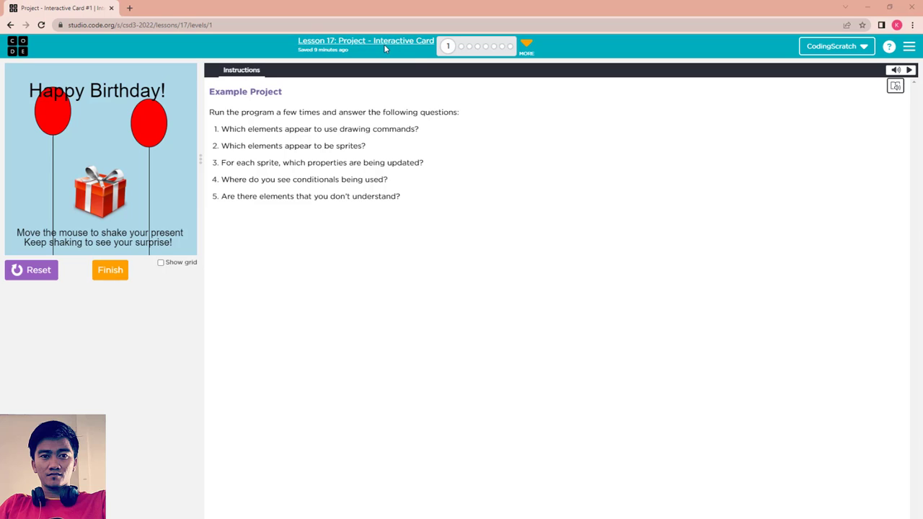
pyautogui.moveTo(214, 93)
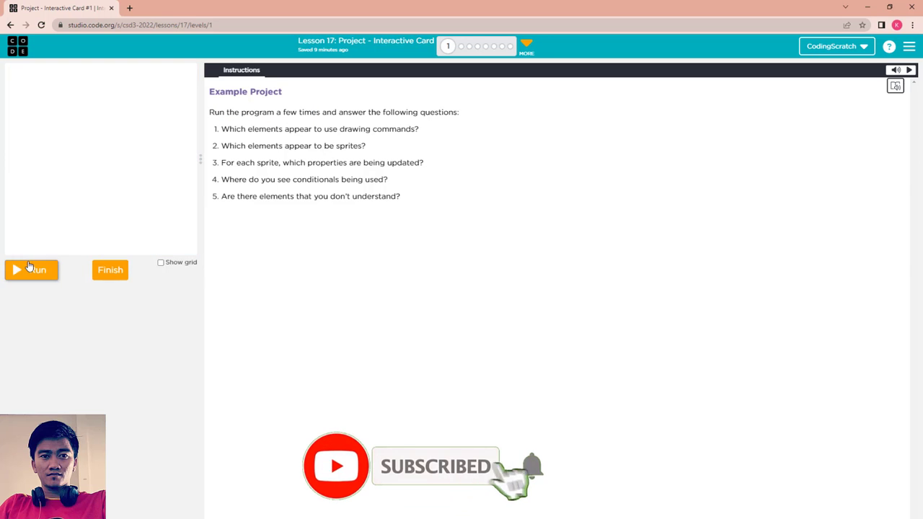
# - Run the example birthday card, shake it to reveal the bicycle and dog, then stop it
pyautogui.click(32, 270)
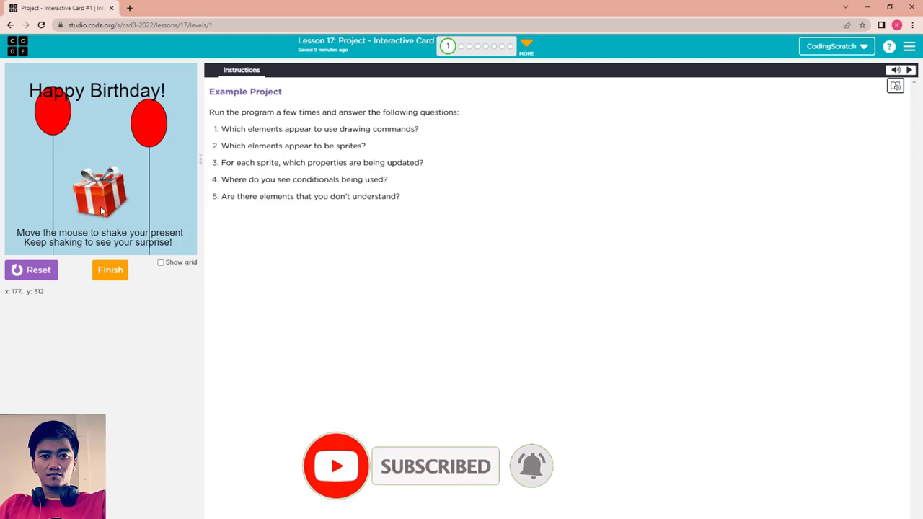
pyautogui.moveTo(93, 191)
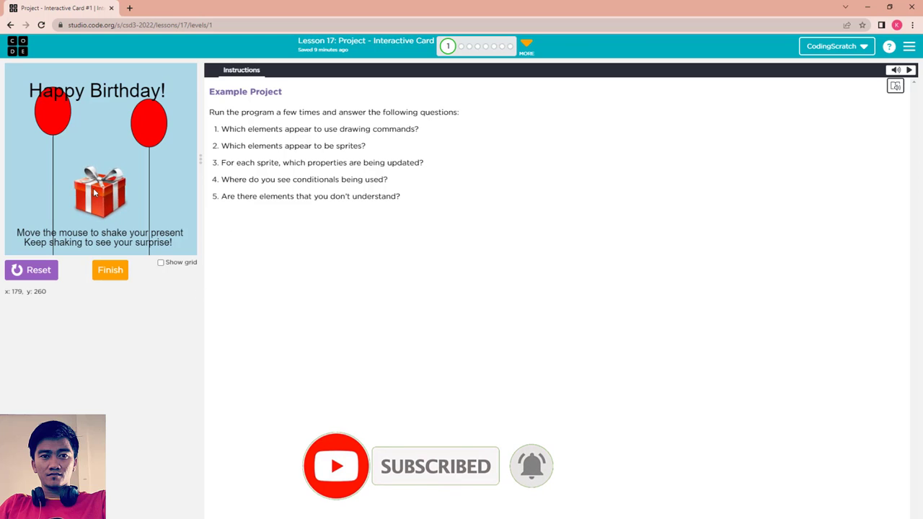
pyautogui.moveTo(58, 203)
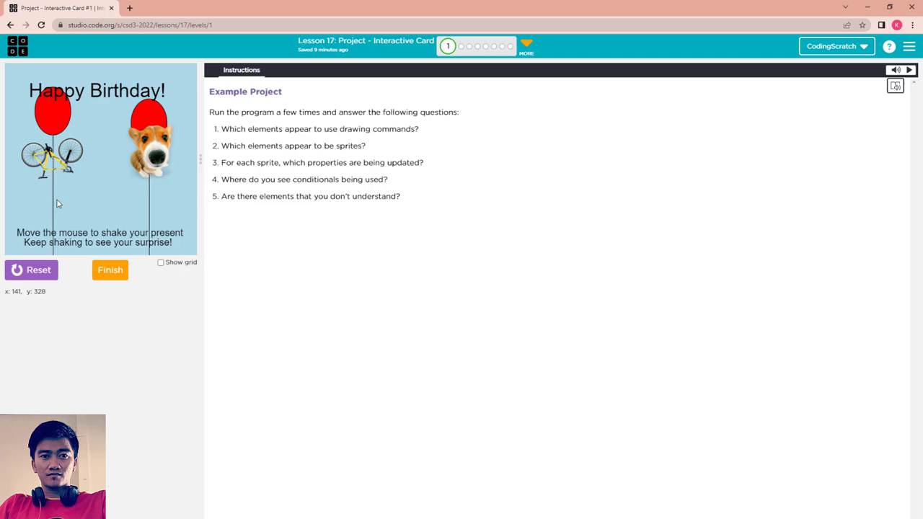
pyautogui.moveTo(121, 170)
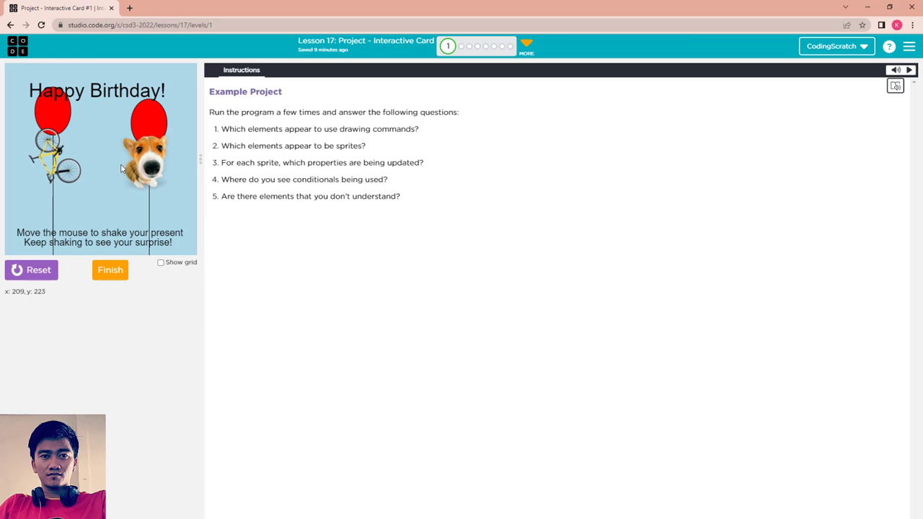
pyautogui.moveTo(57, 203)
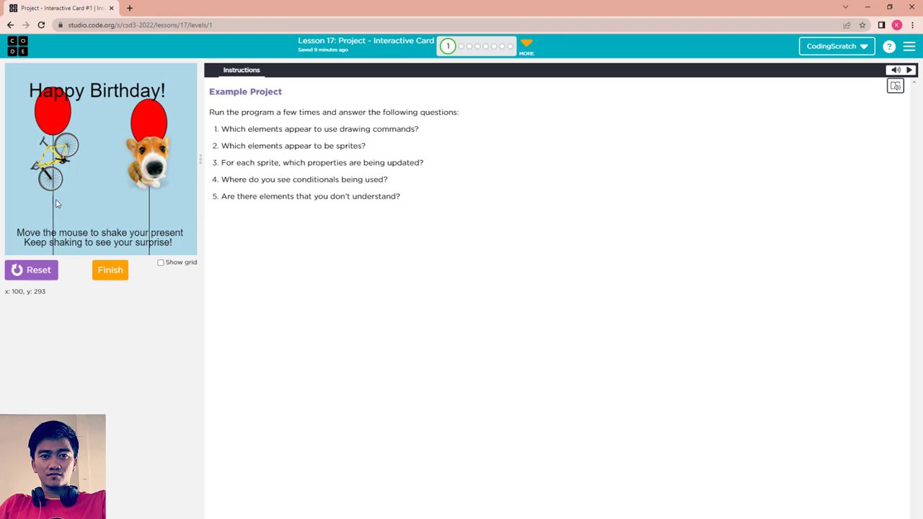
pyautogui.click(31, 270)
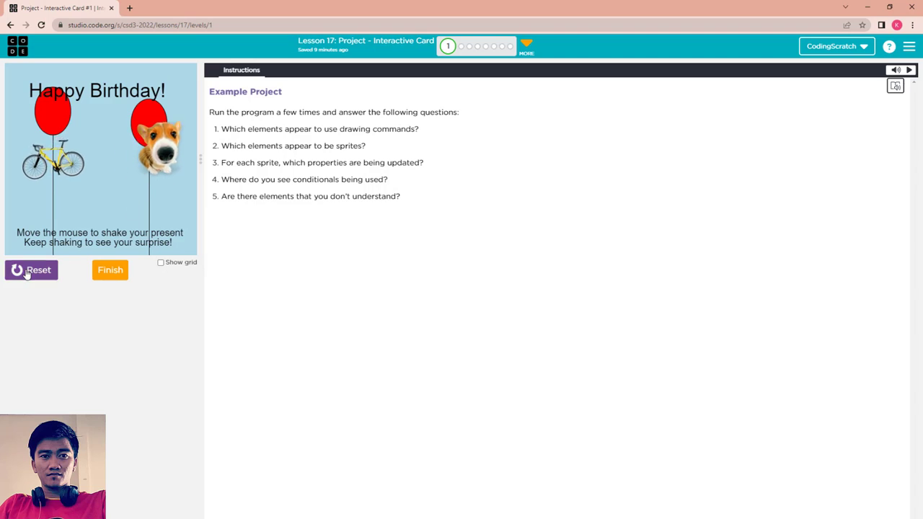
# - Restart the example card and highlight the reflection questions about drawing commands, sprites and sprite properties
pyautogui.click(32, 270)
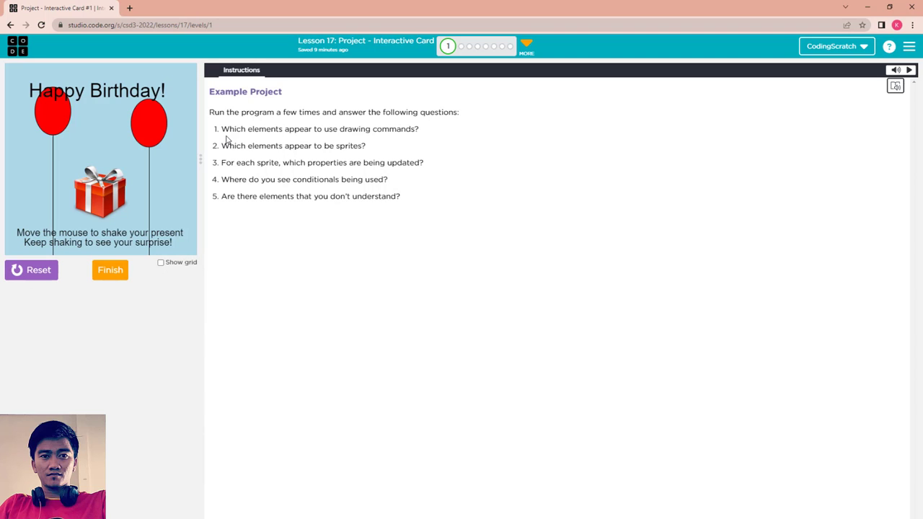
pyautogui.moveTo(266, 129); pyautogui.dragTo(311, 128)
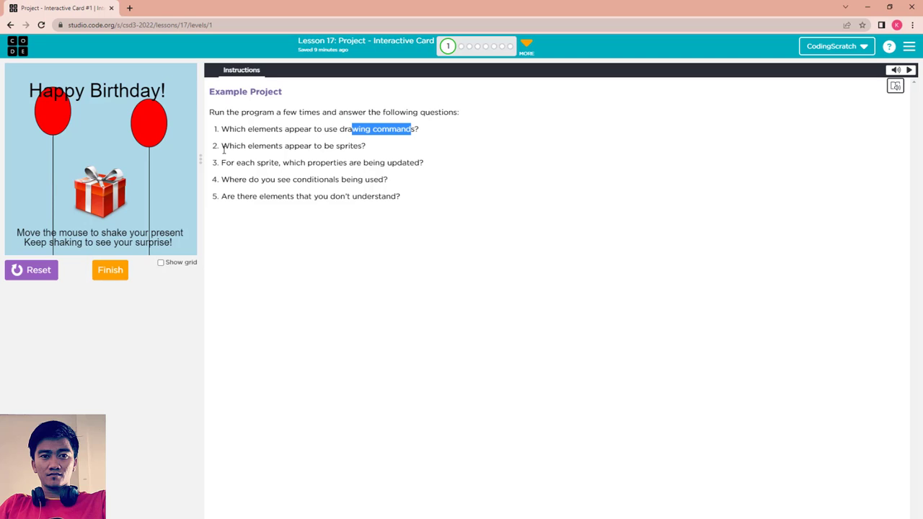
pyautogui.moveTo(222, 146); pyautogui.dragTo(303, 146)
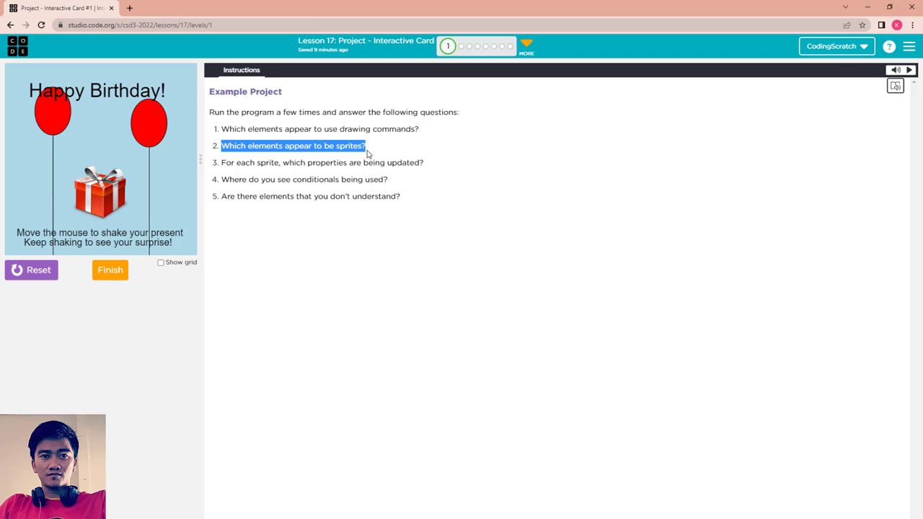
pyautogui.moveTo(343, 133)
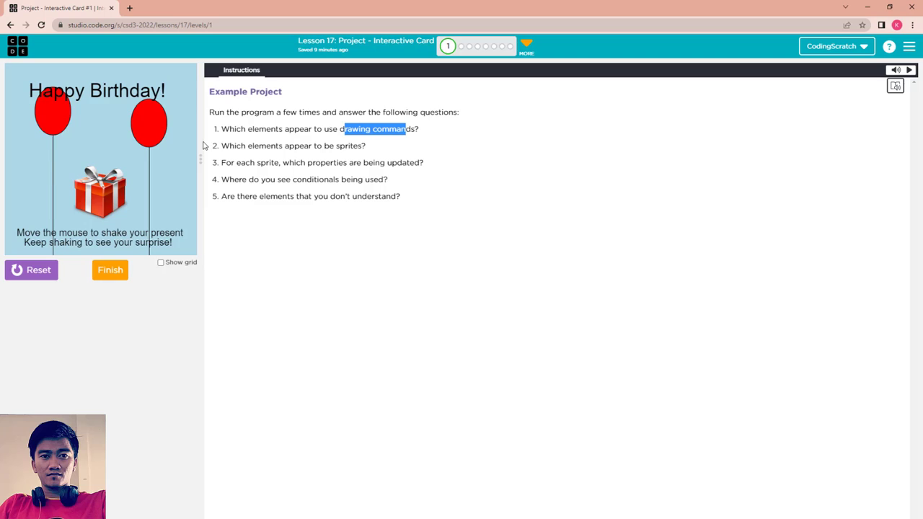
pyautogui.moveTo(235, 144)
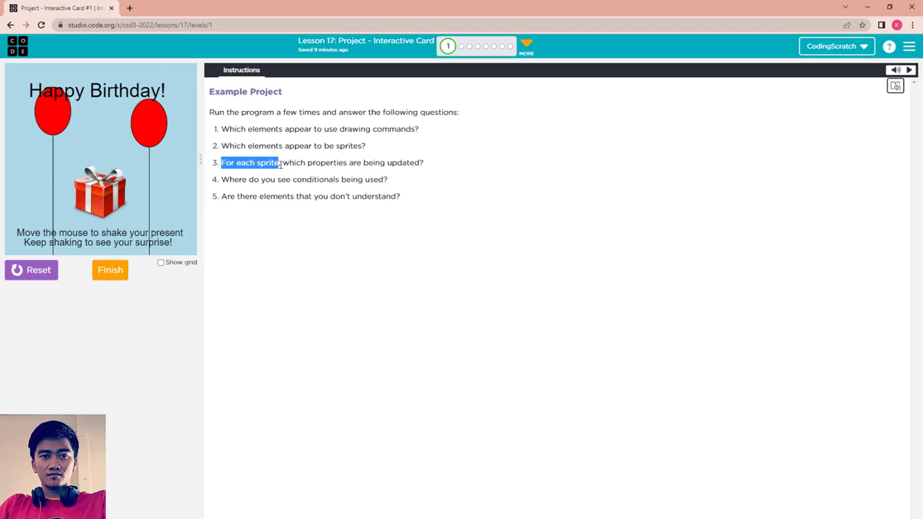
pyautogui.moveTo(289, 162); pyautogui.dragTo(364, 162)
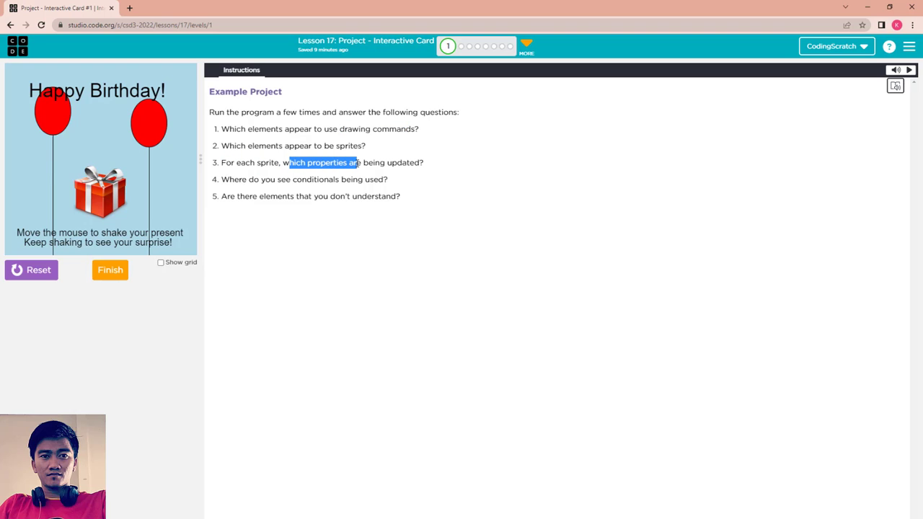
pyautogui.moveTo(191, 225)
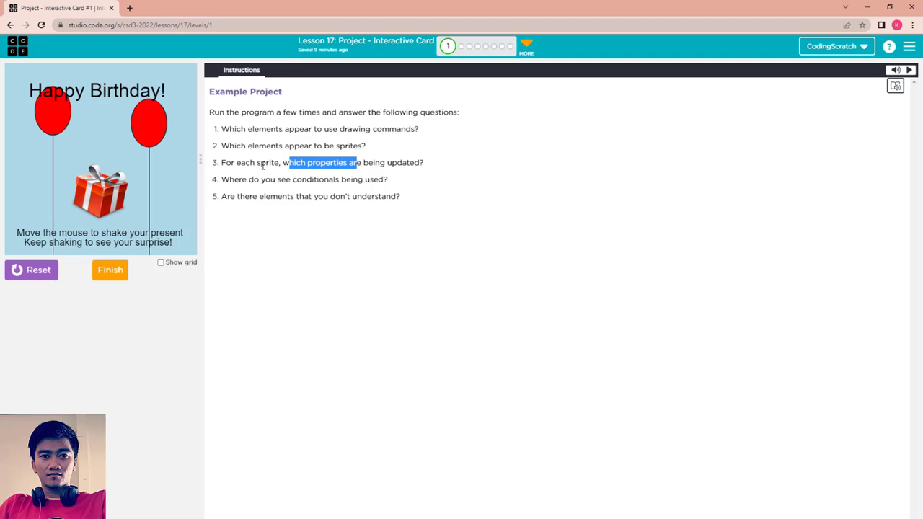
pyautogui.moveTo(262, 165)
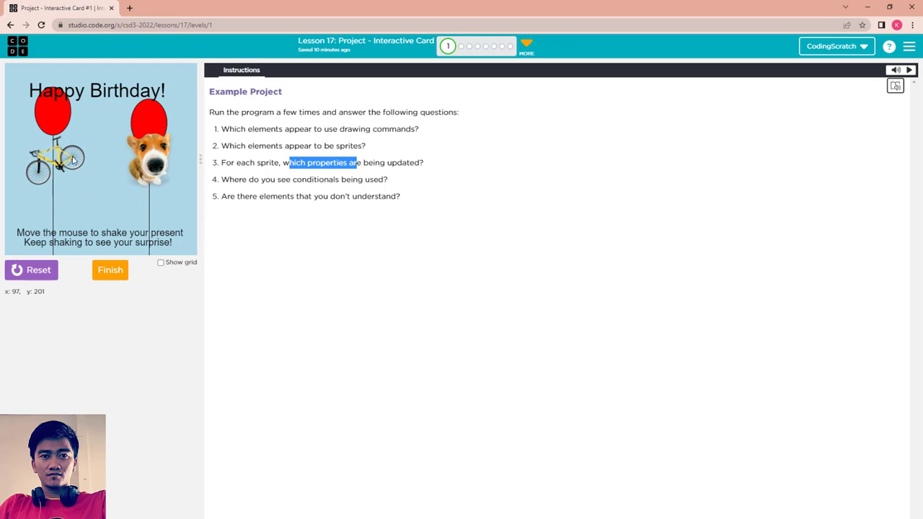
pyautogui.moveTo(166, 183)
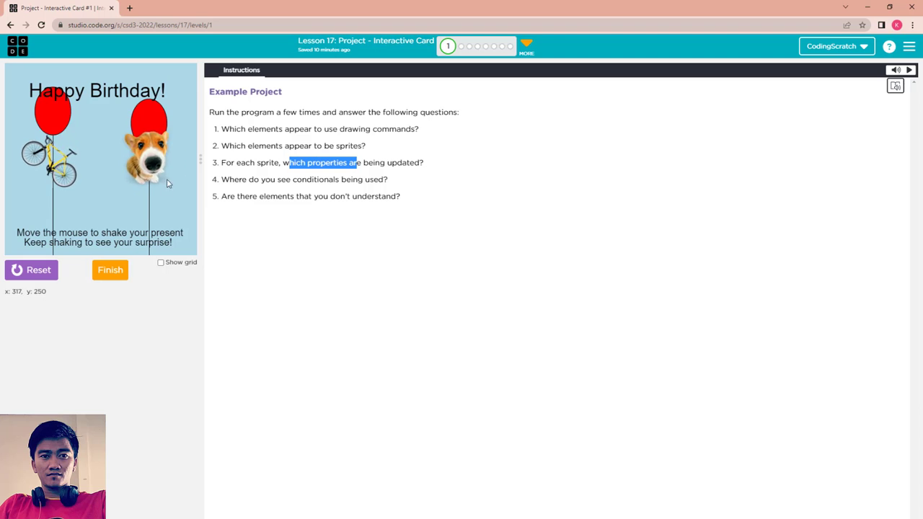
pyautogui.moveTo(153, 180)
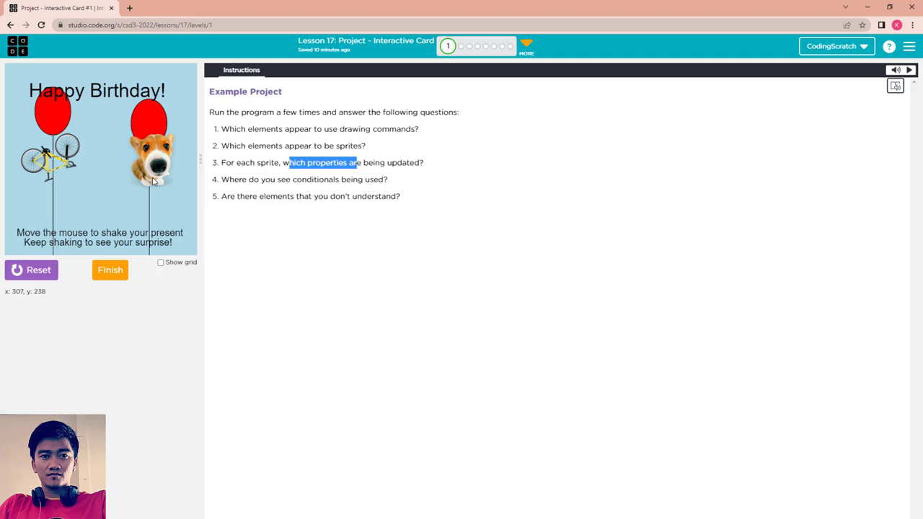
pyautogui.moveTo(164, 168)
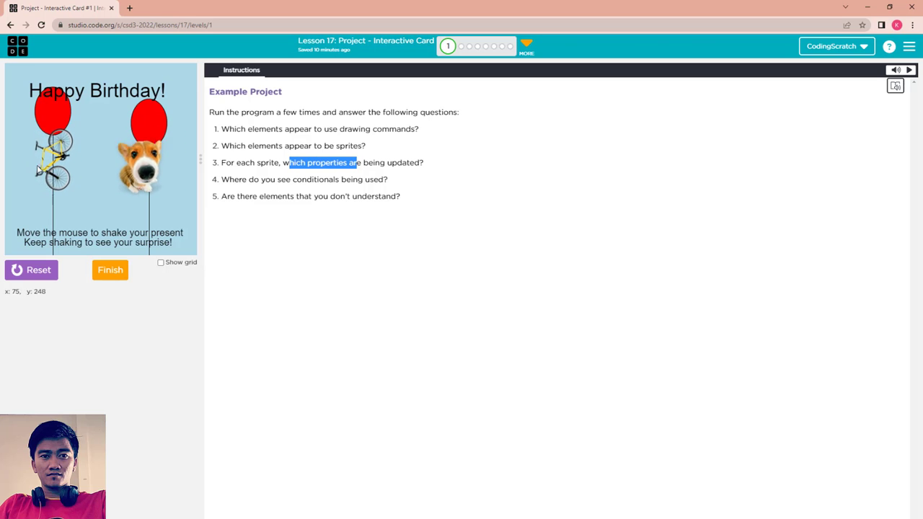
pyautogui.moveTo(41, 171)
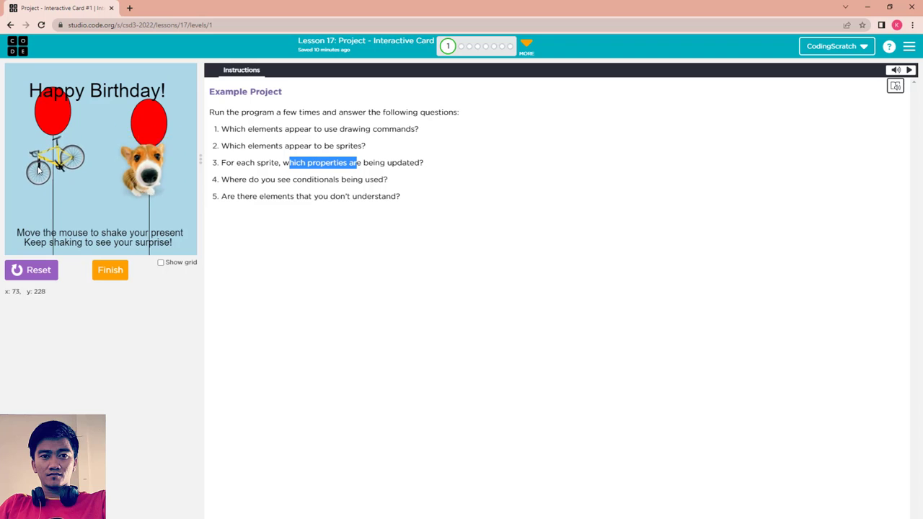
pyautogui.moveTo(199, 179)
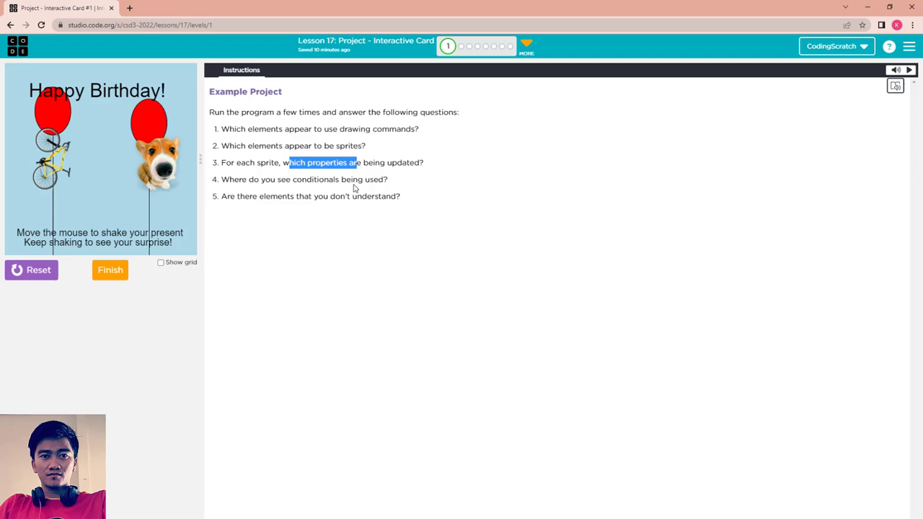
# - Stop and rerun the Happy Birthday card so the bike and balloons shake again
pyautogui.click(32, 270)
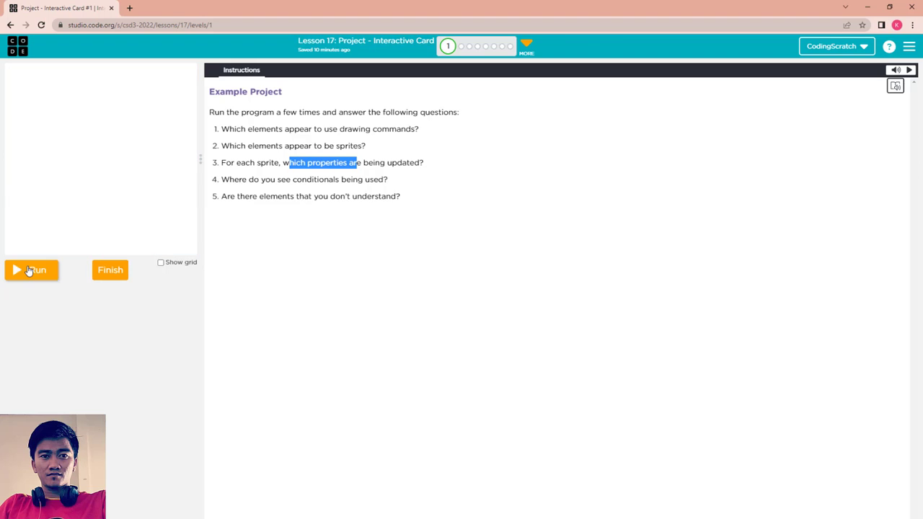
pyautogui.click(32, 269)
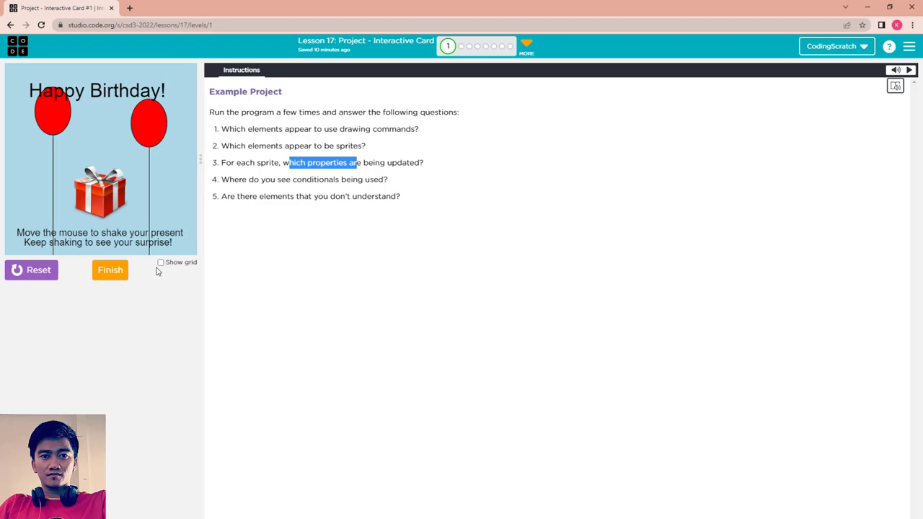
pyautogui.moveTo(104, 219)
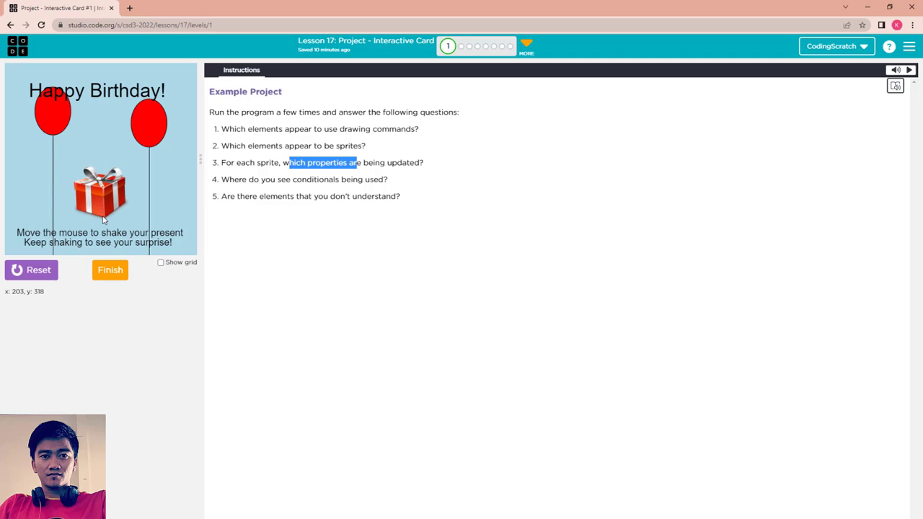
pyautogui.moveTo(98, 209)
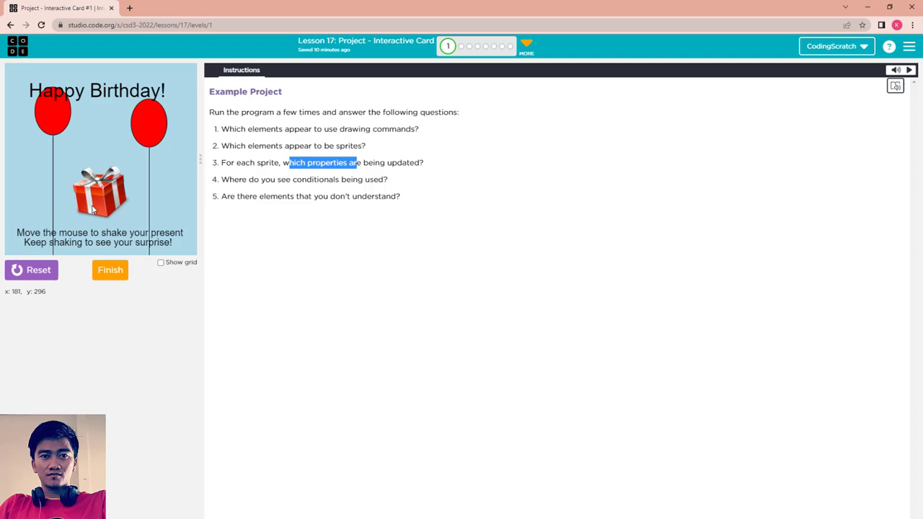
pyautogui.moveTo(101, 191)
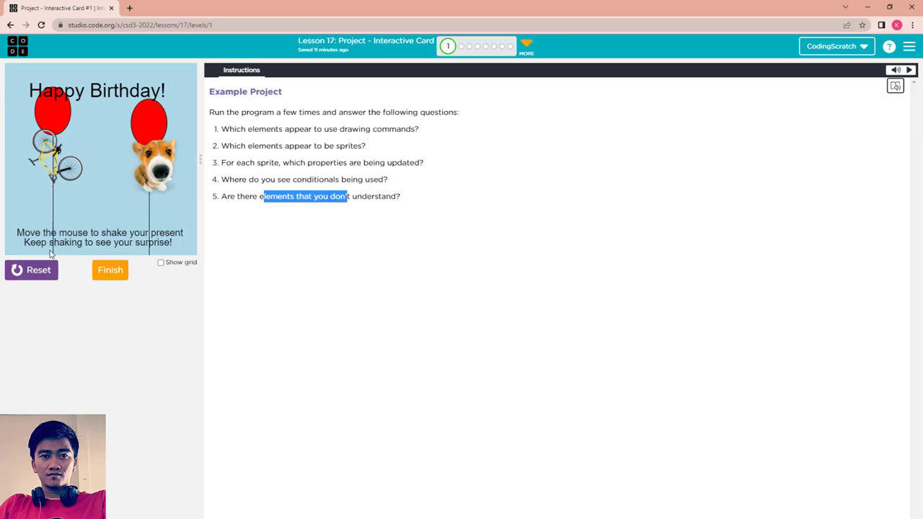
pyautogui.moveTo(79, 115)
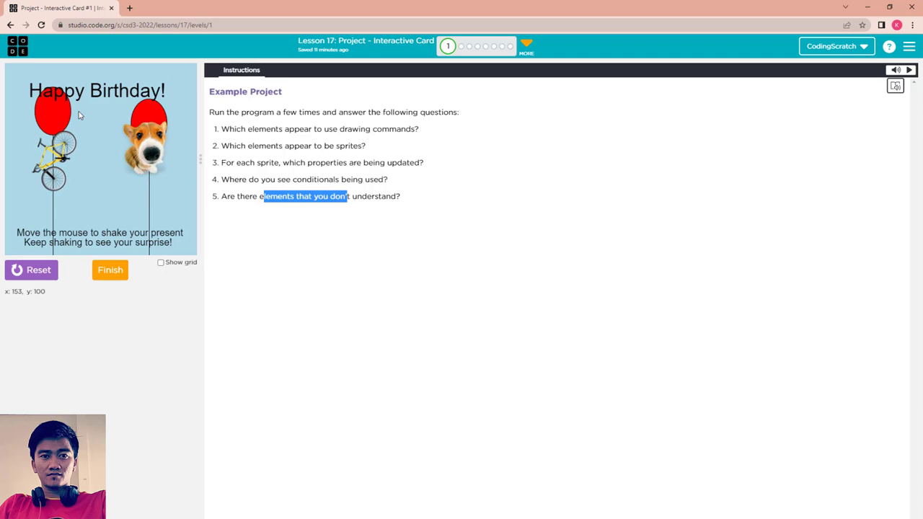
pyautogui.moveTo(80, 116)
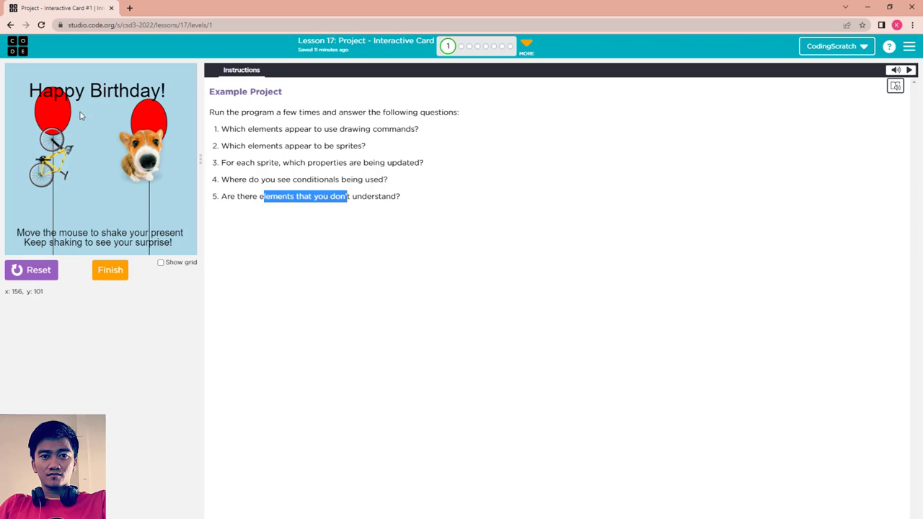
pyautogui.moveTo(65, 194)
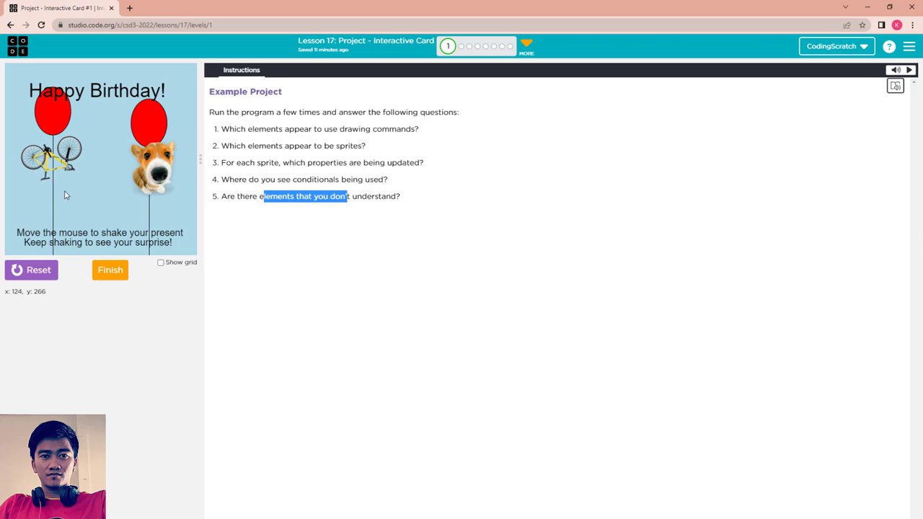
pyautogui.moveTo(57, 211)
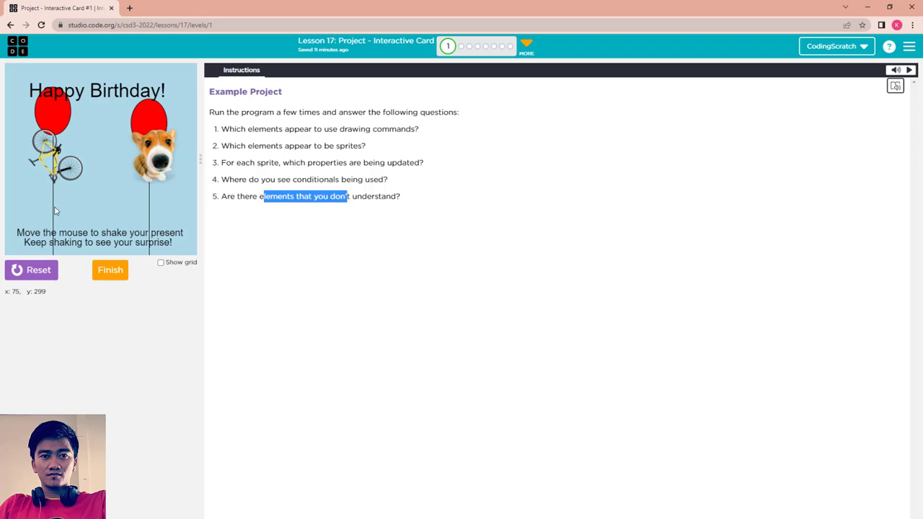
pyautogui.moveTo(32, 193)
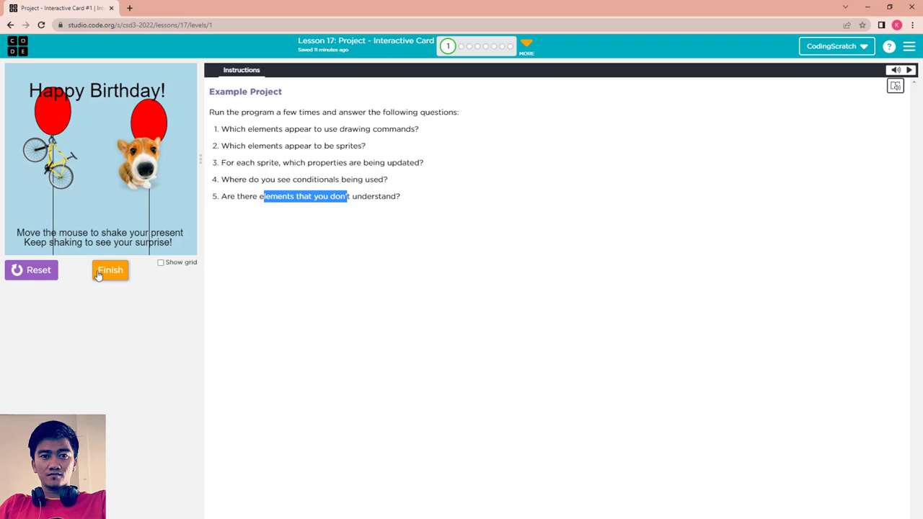
# - Finish the birthday card level and highlight the Your Interactive Card sentence about example cards
pyautogui.click(109, 270)
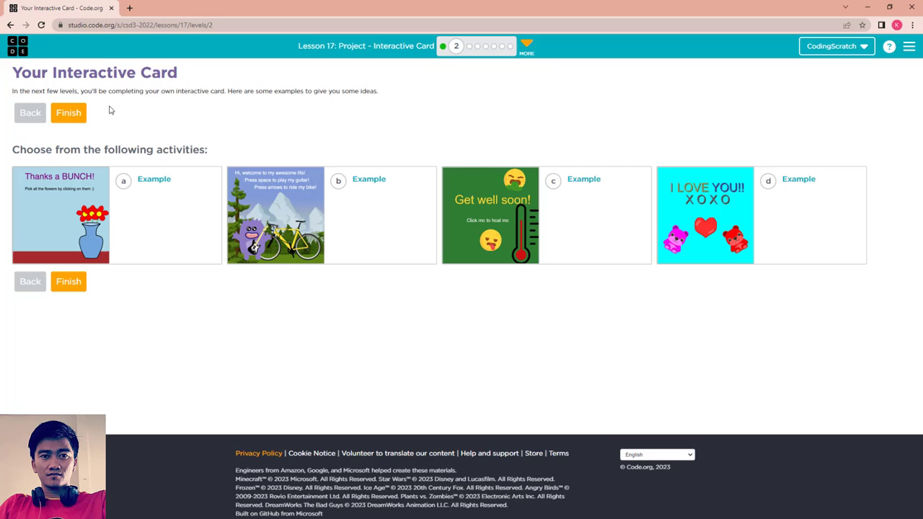
pyautogui.moveTo(95, 88)
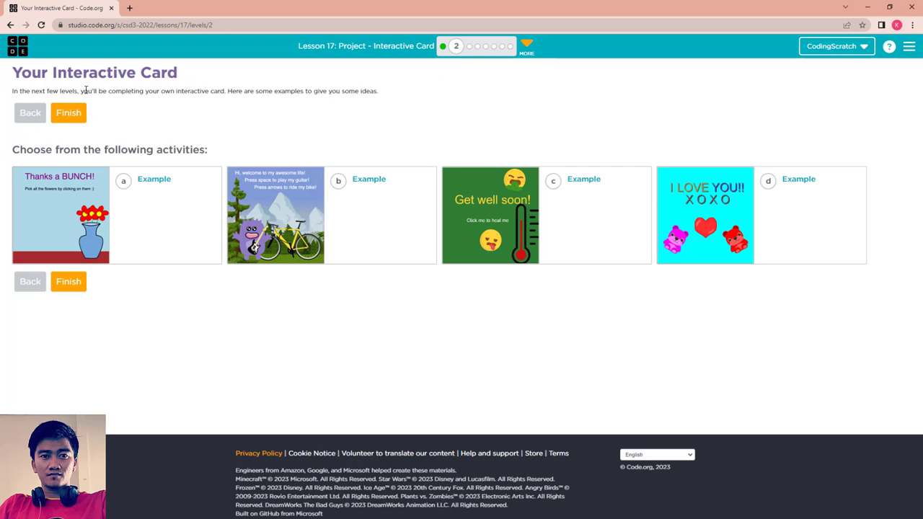
pyautogui.moveTo(49, 91); pyautogui.dragTo(104, 90)
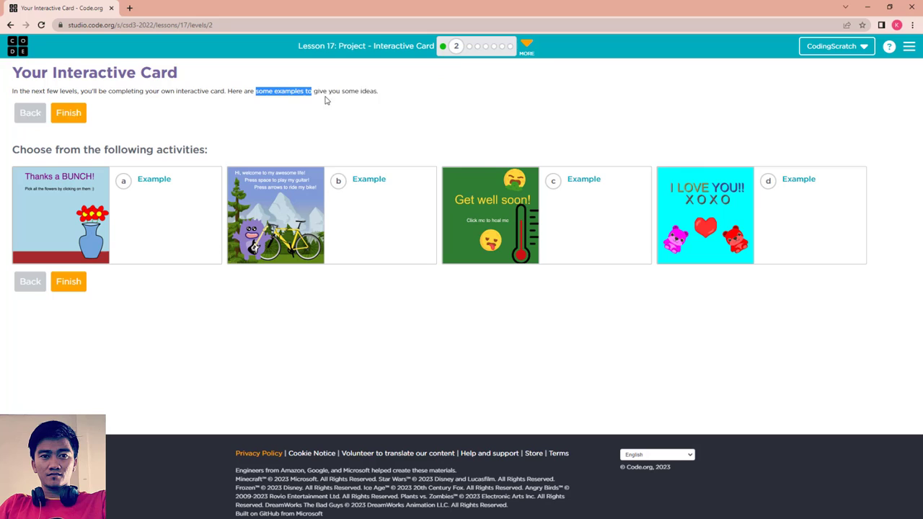
pyautogui.moveTo(253, 90); pyautogui.dragTo(376, 91)
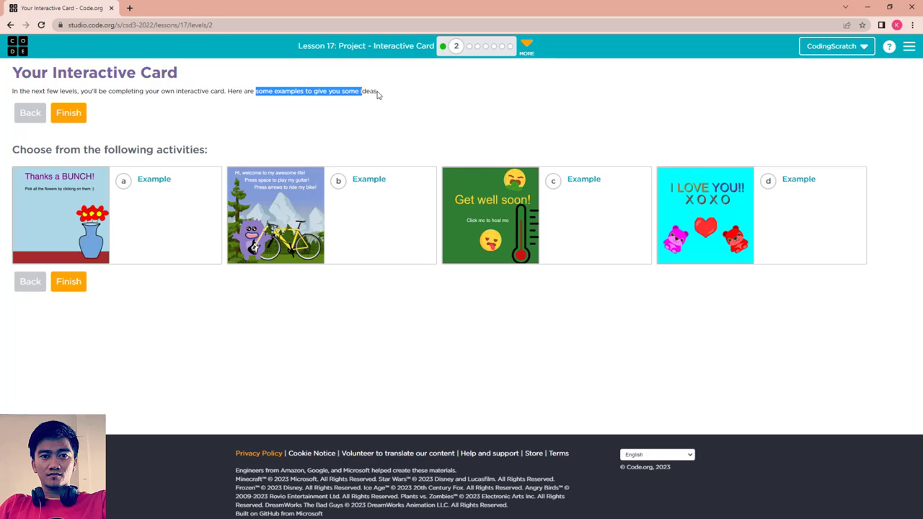
pyautogui.moveTo(147, 184)
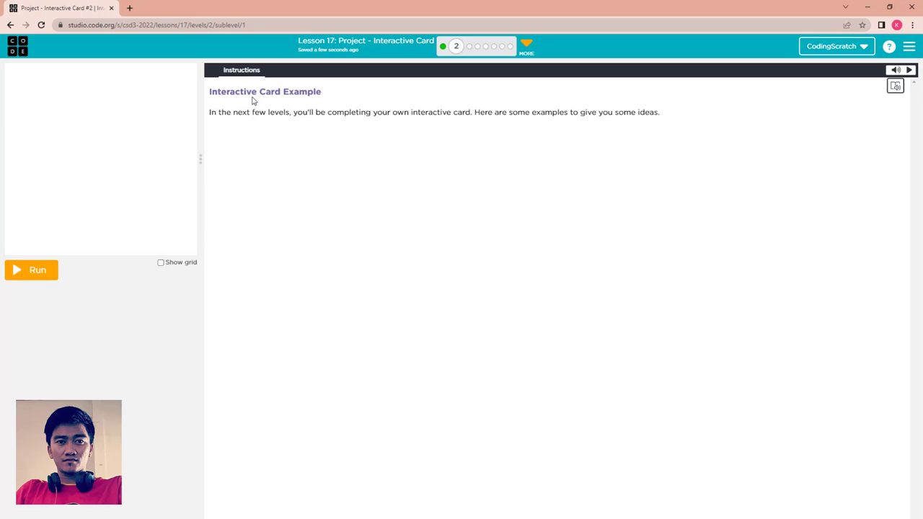
pyautogui.moveTo(294, 115)
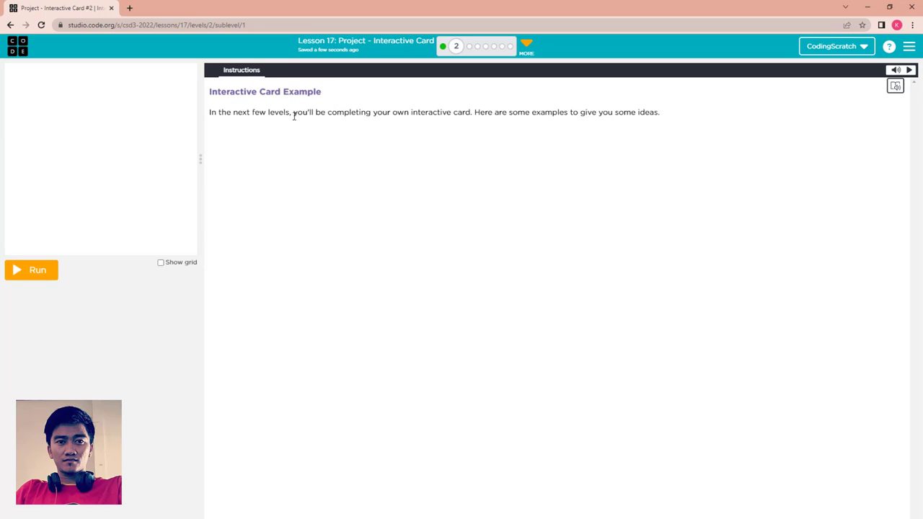
# - Run the Thanks a BUNCH card, pick all three flowers into the vase, and finish the level
pyautogui.click(32, 270)
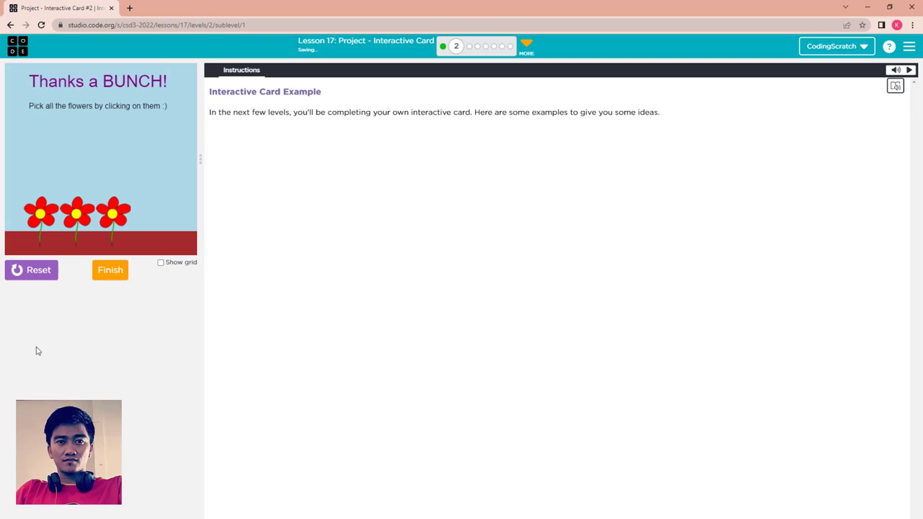
pyautogui.moveTo(85, 77)
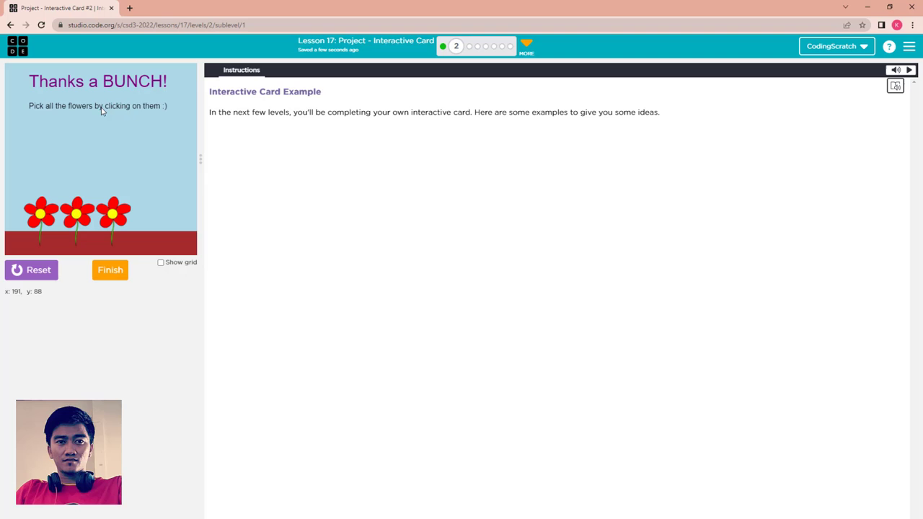
pyautogui.moveTo(113, 96)
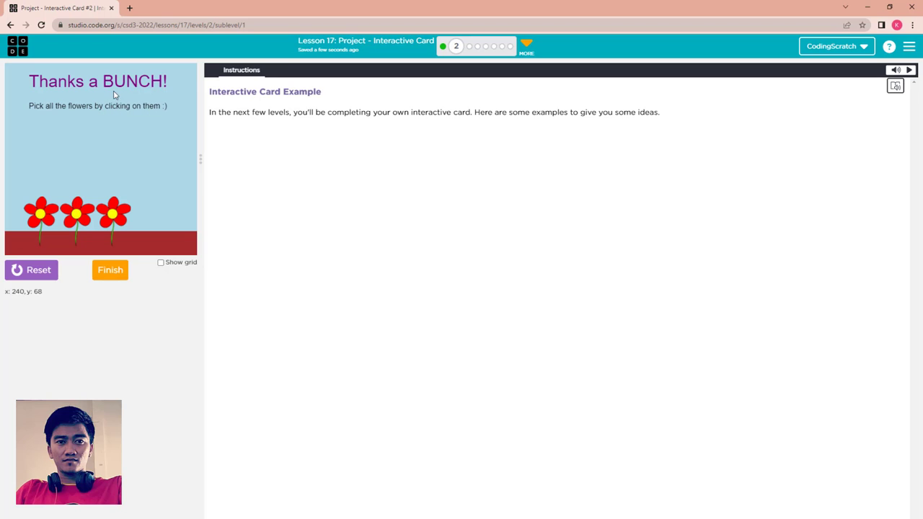
pyautogui.moveTo(40, 204)
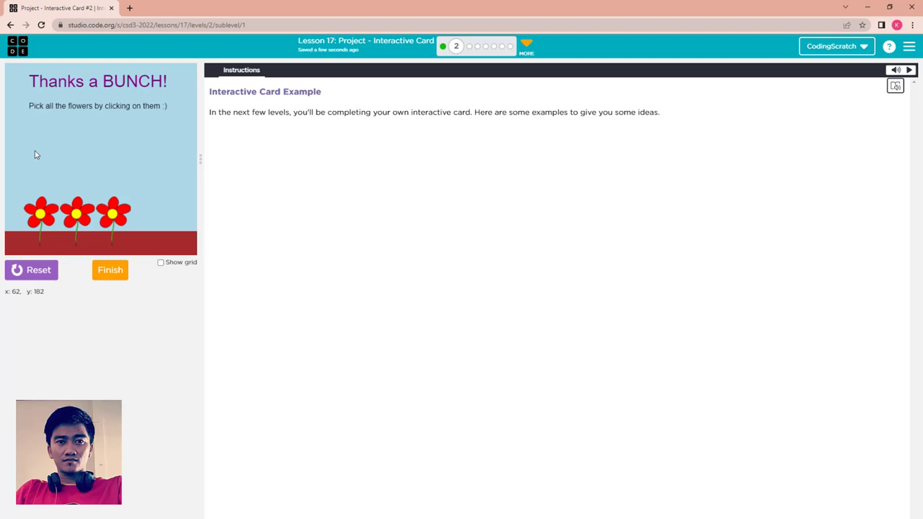
pyautogui.moveTo(165, 193)
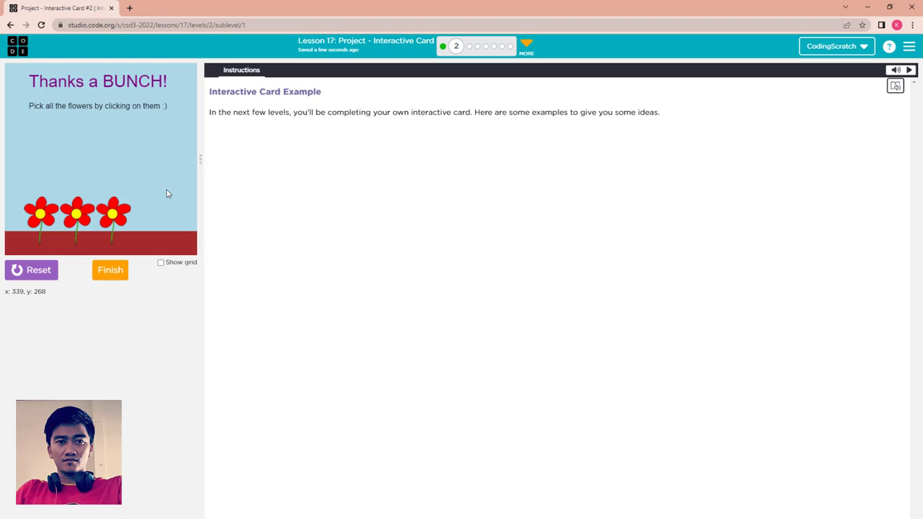
pyautogui.moveTo(166, 193)
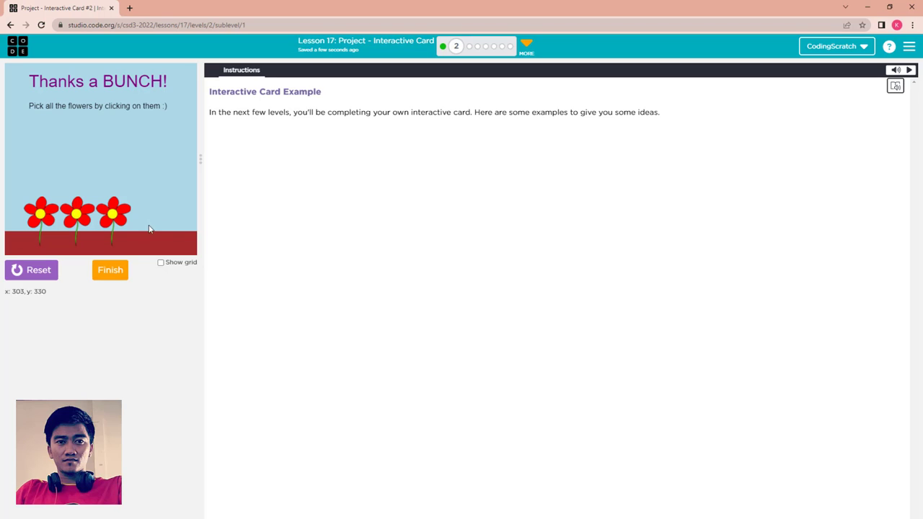
pyautogui.click(113, 214)
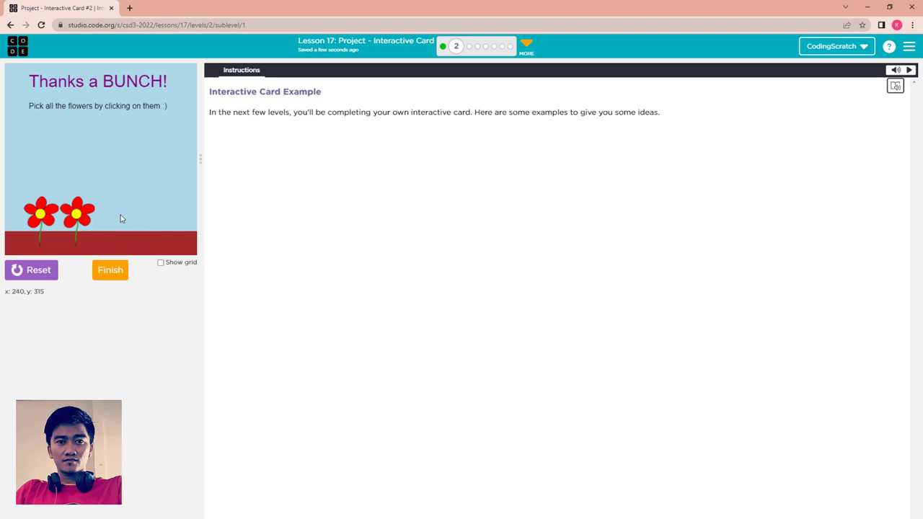
pyautogui.click(75, 213)
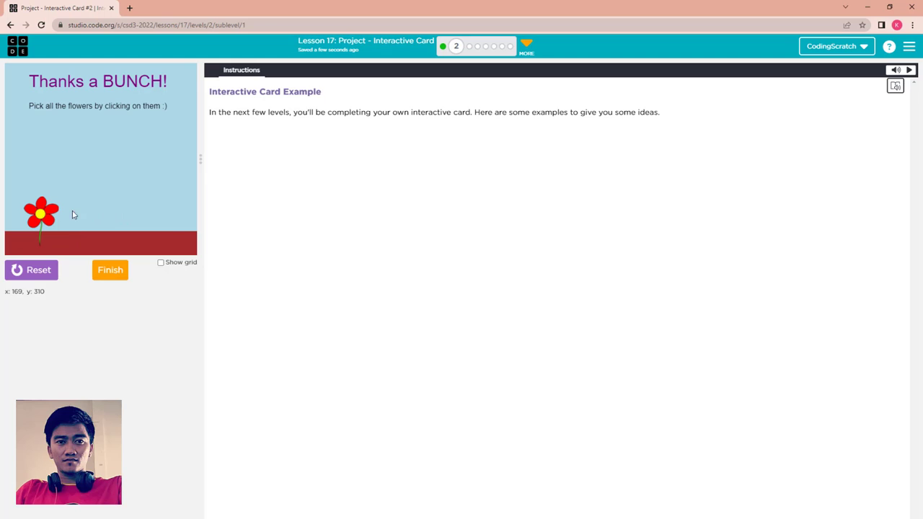
pyautogui.click(40, 214)
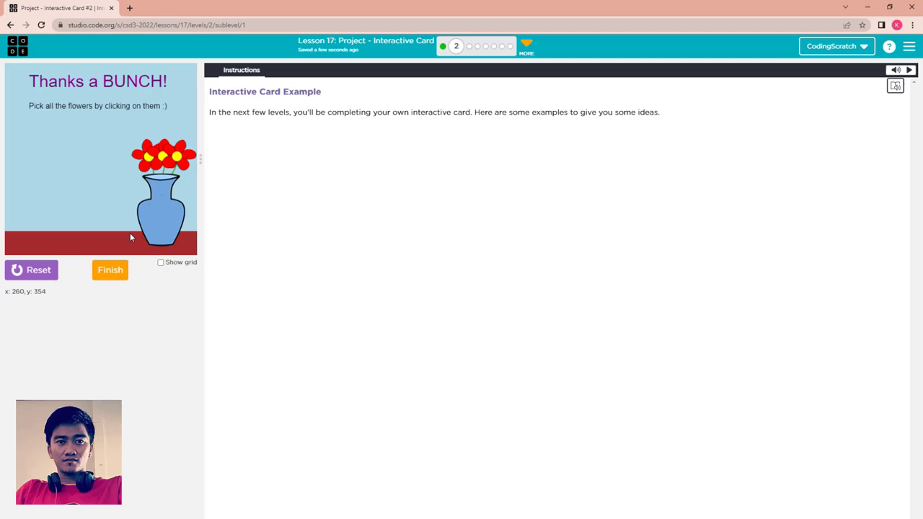
pyautogui.moveTo(166, 168)
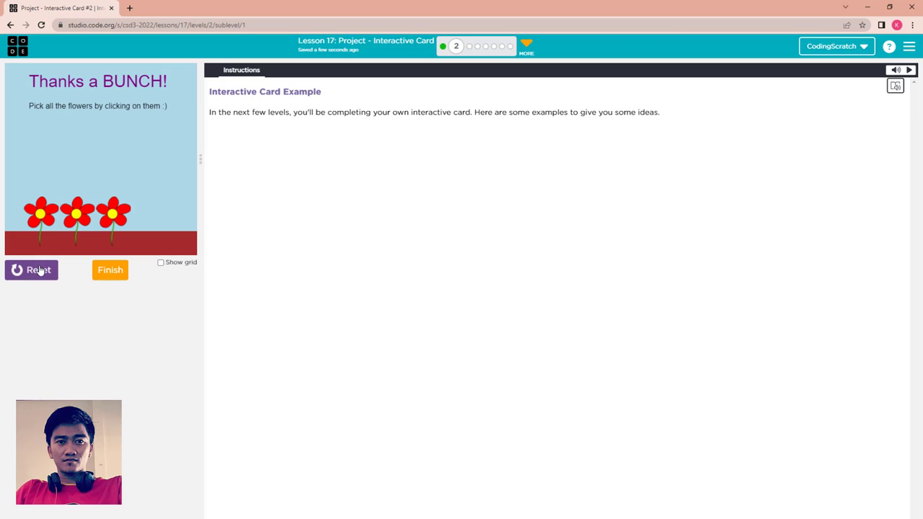
pyautogui.moveTo(23, 193)
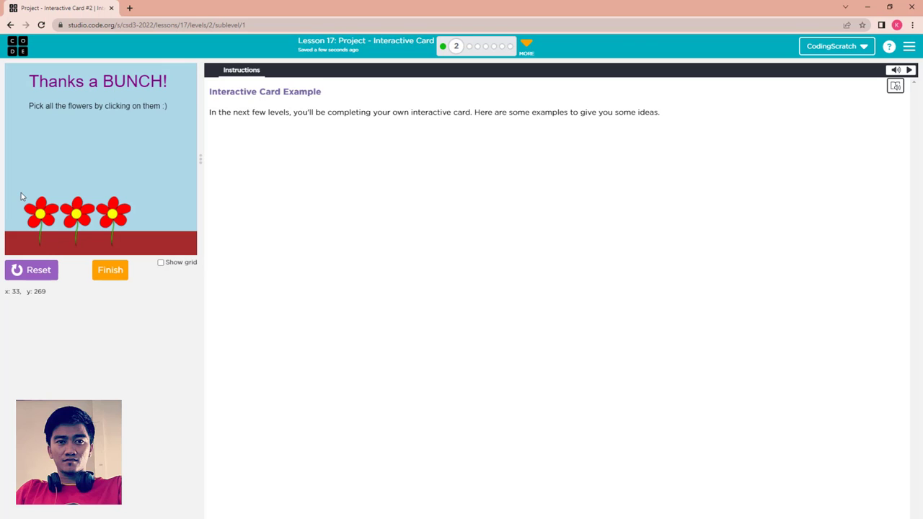
pyautogui.moveTo(141, 225)
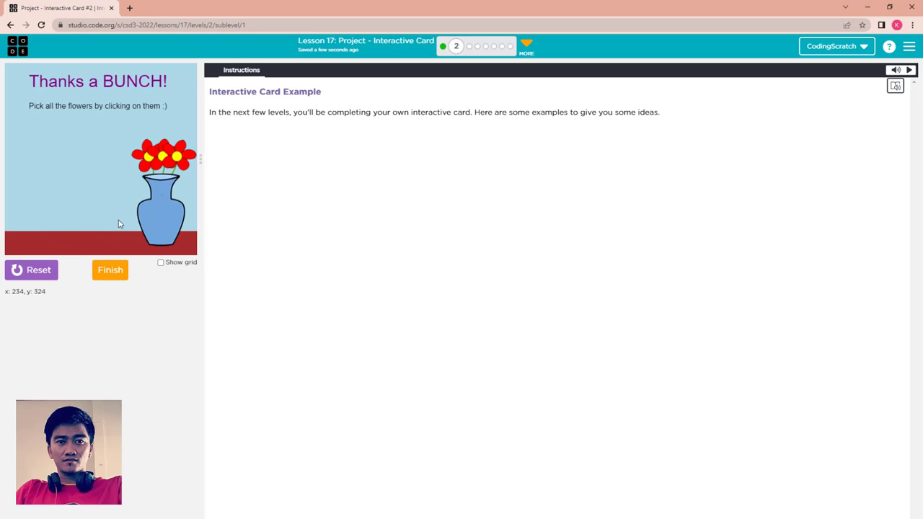
pyautogui.moveTo(115, 259)
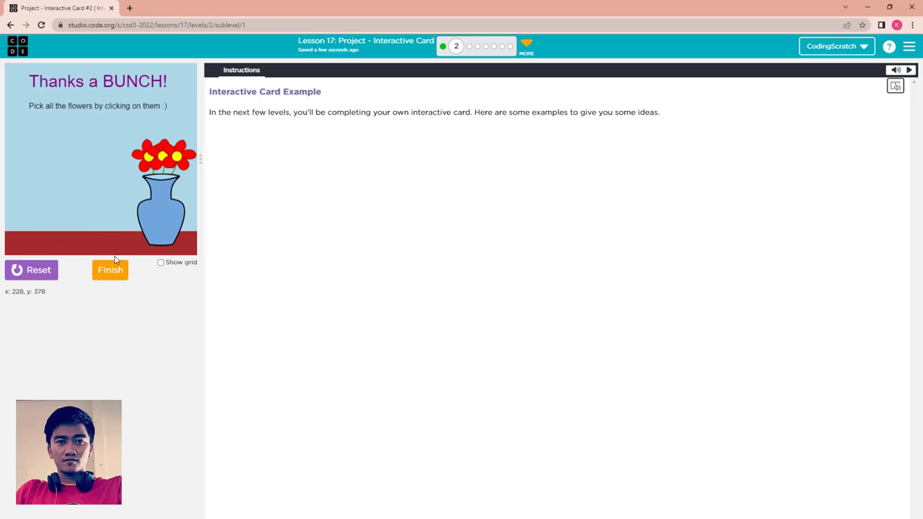
pyautogui.click(110, 269)
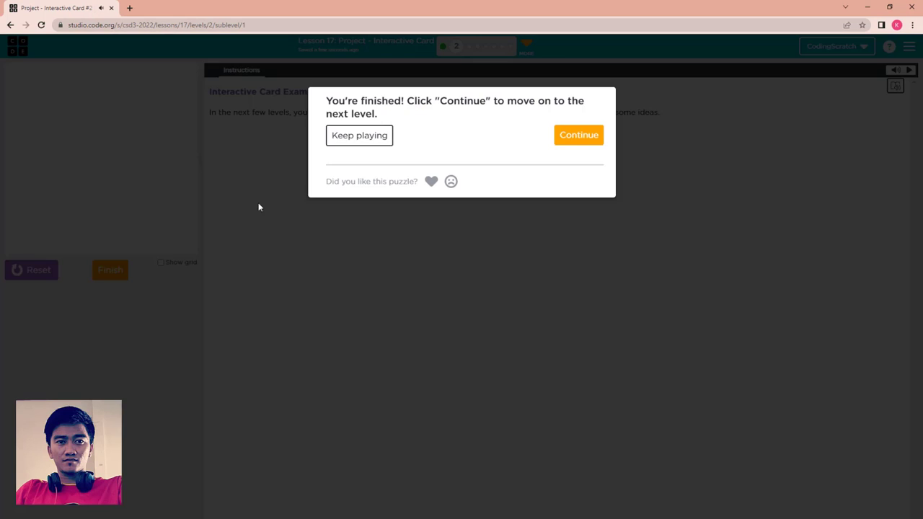
# - Return to the examples, run the guitar and bike card, and trigger the guitar with Space
pyautogui.click(579, 136)
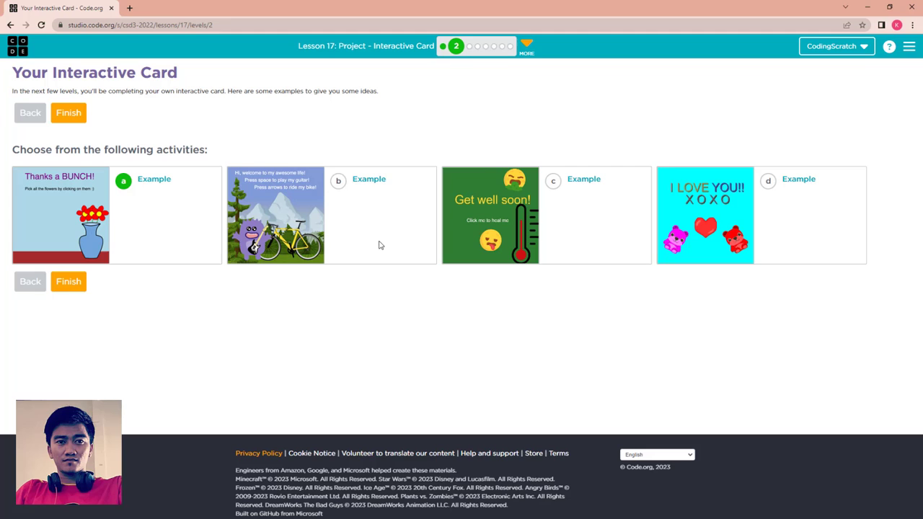
pyautogui.click(369, 179)
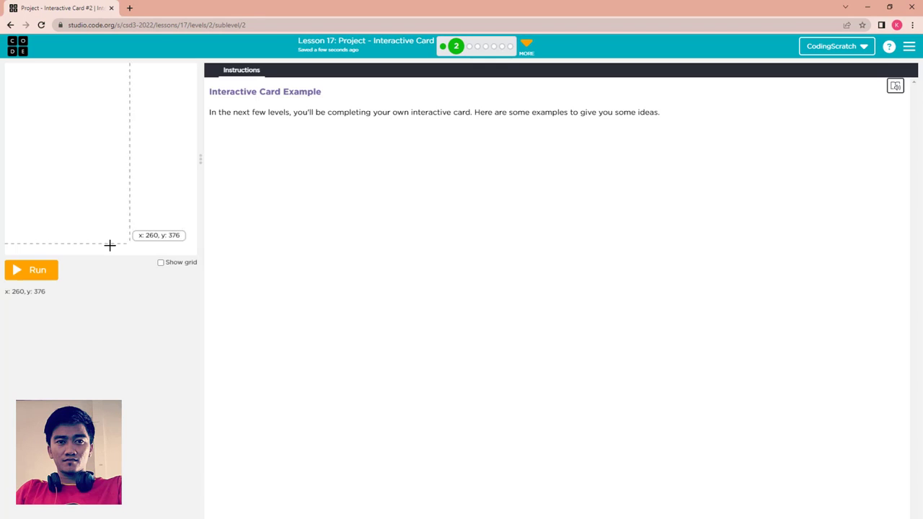
pyautogui.click(32, 270)
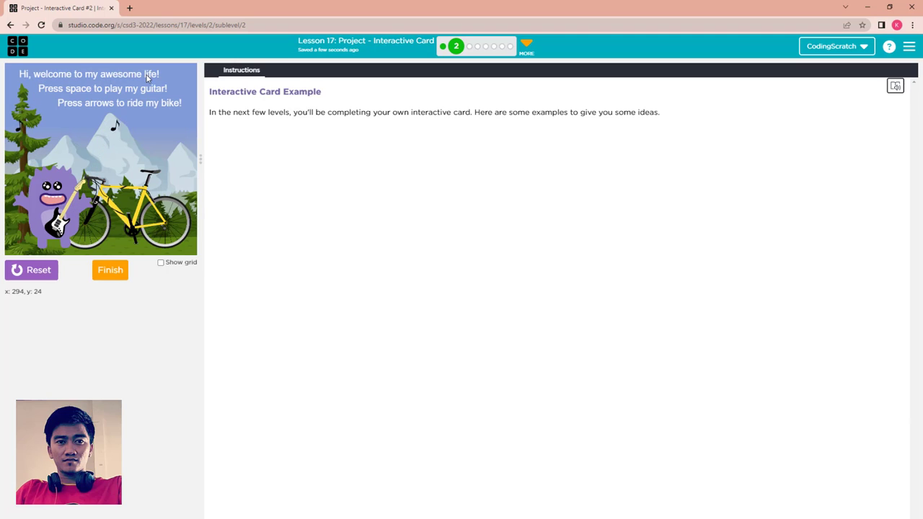
pyautogui.moveTo(118, 101)
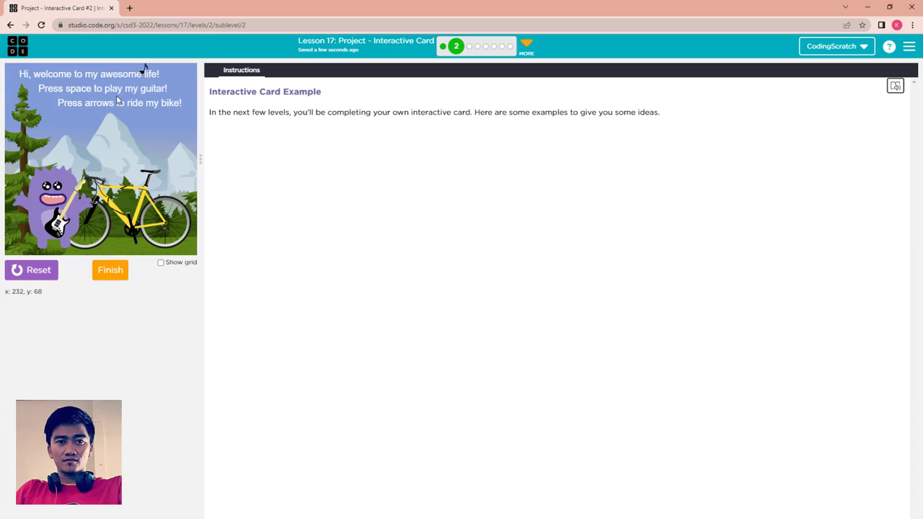
pyautogui.moveTo(129, 107)
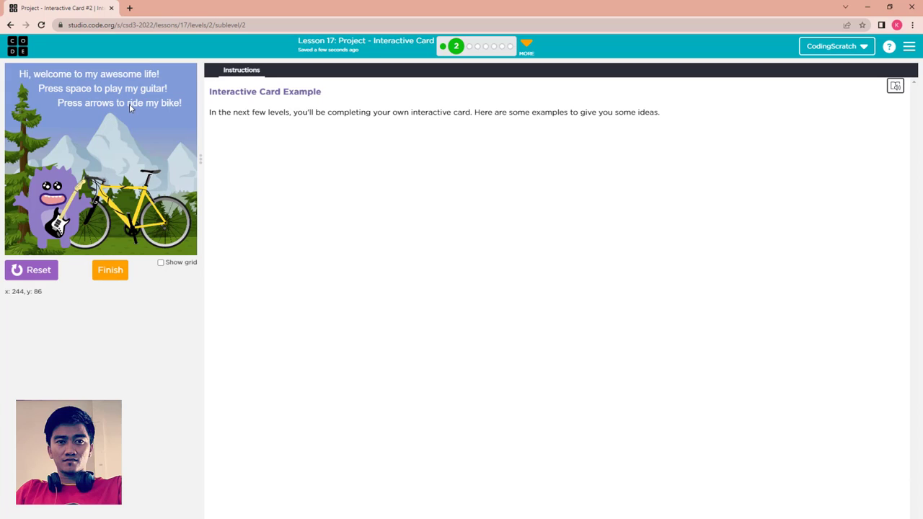
pyautogui.moveTo(155, 113)
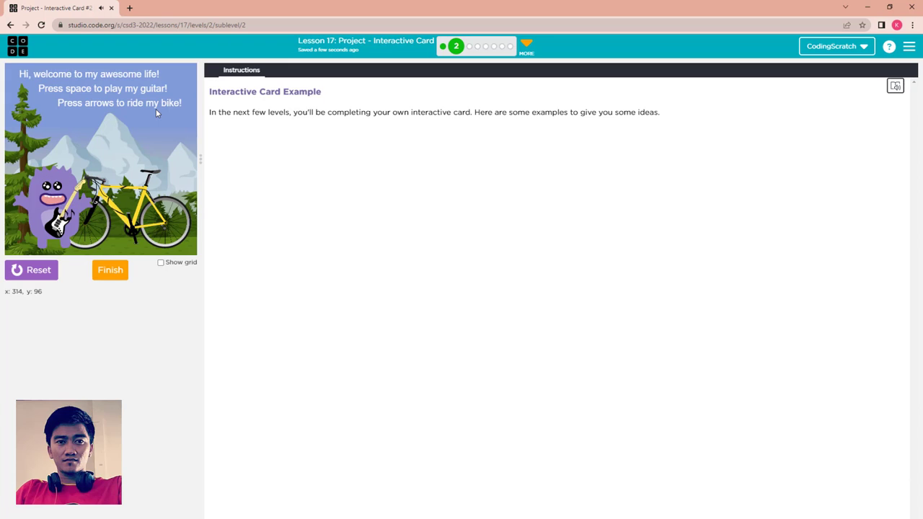
pyautogui.press('space')
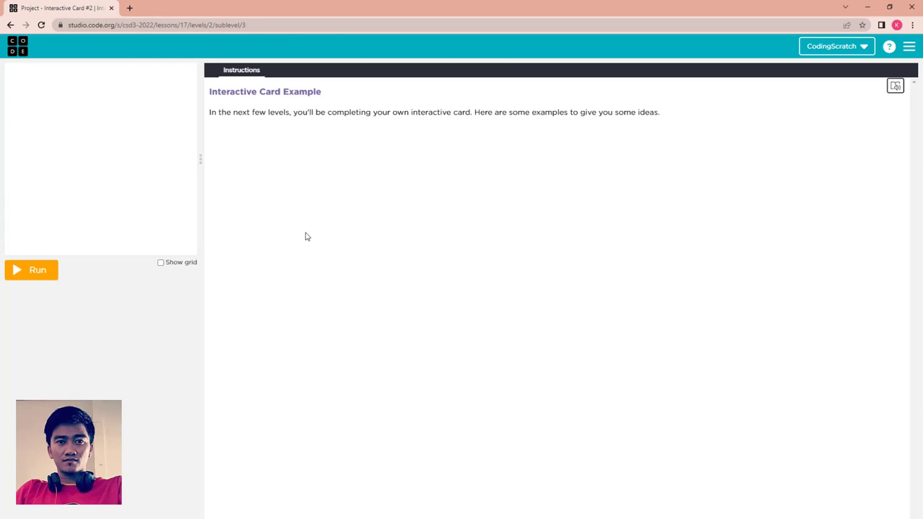
# - Run the Get well soon card, heal the sick emoji, try Space, and finish back to the overview
pyautogui.click(32, 270)
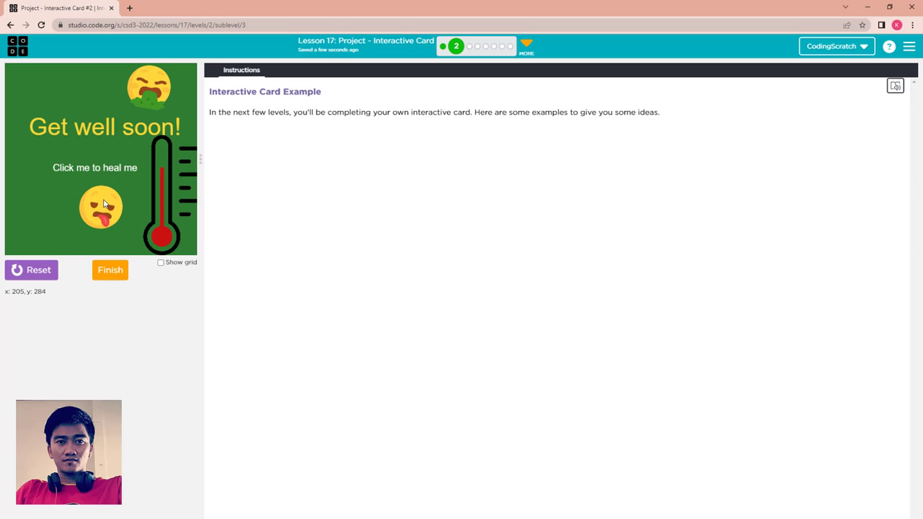
pyautogui.click(101, 208)
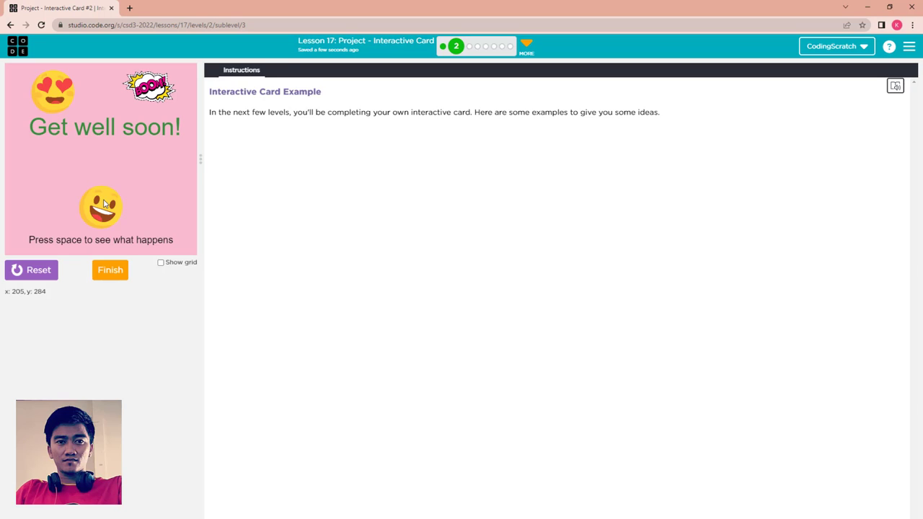
pyautogui.moveTo(101, 205)
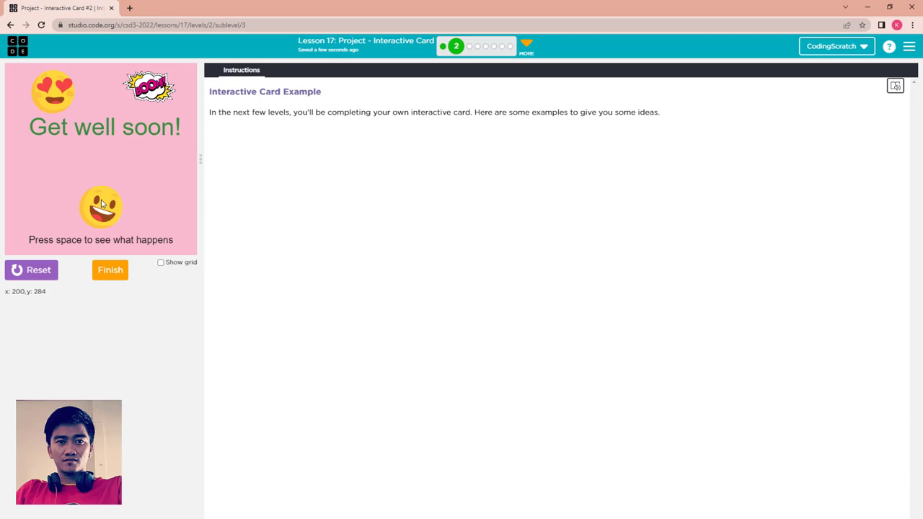
pyautogui.press('space')
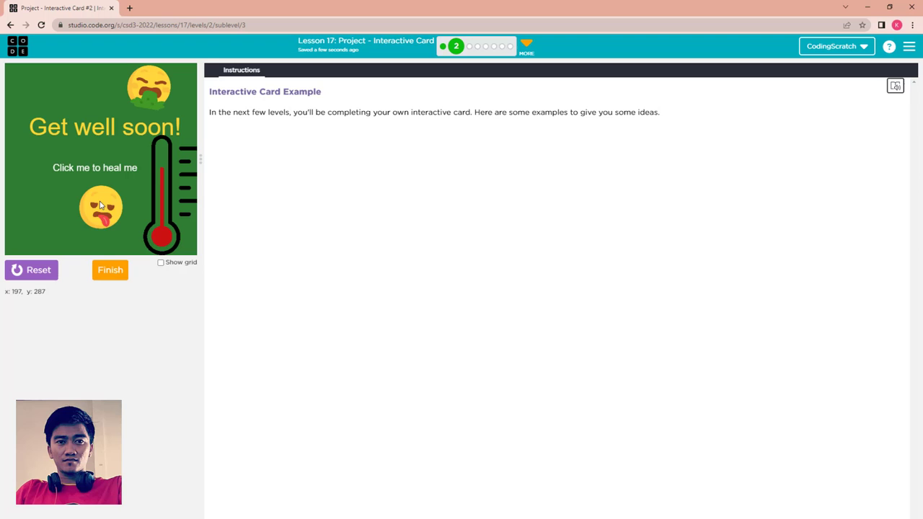
pyautogui.click(110, 270)
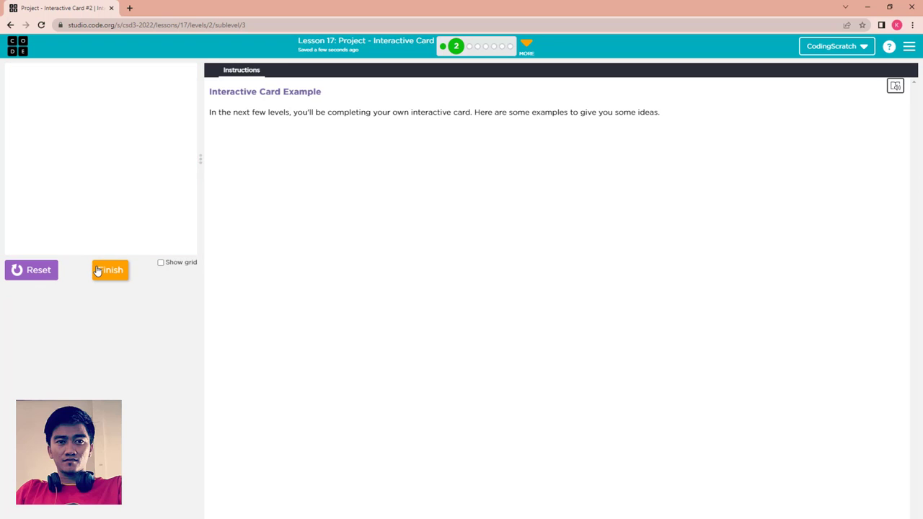
pyautogui.click(109, 270)
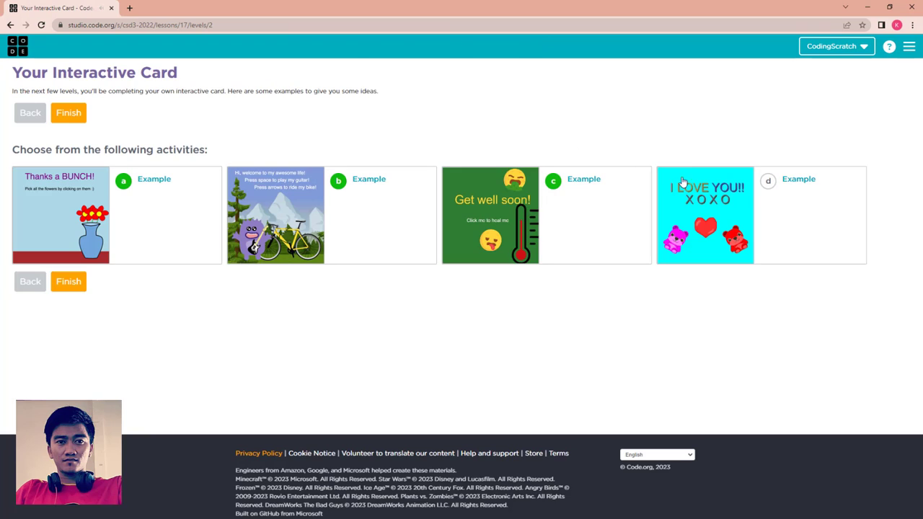
# - Run the I LOVE YOU secret-message card example and finish the level
pyautogui.click(799, 179)
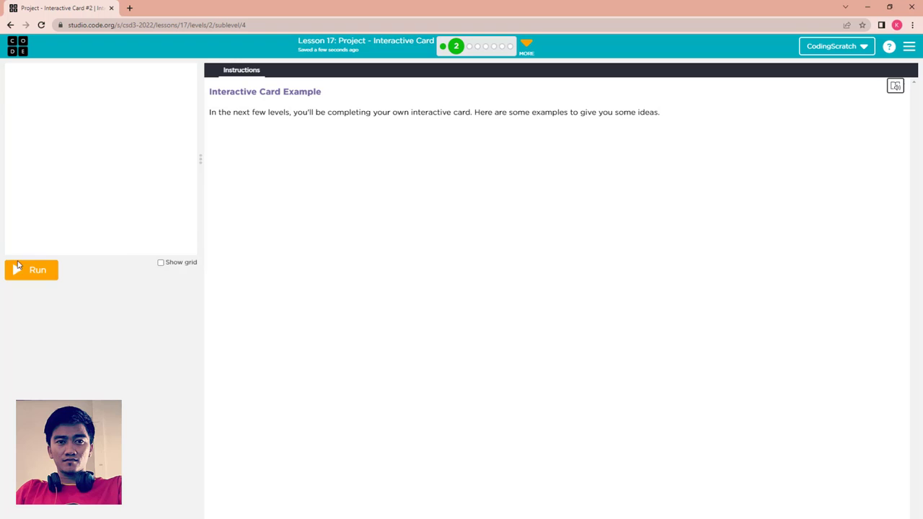
pyautogui.click(32, 270)
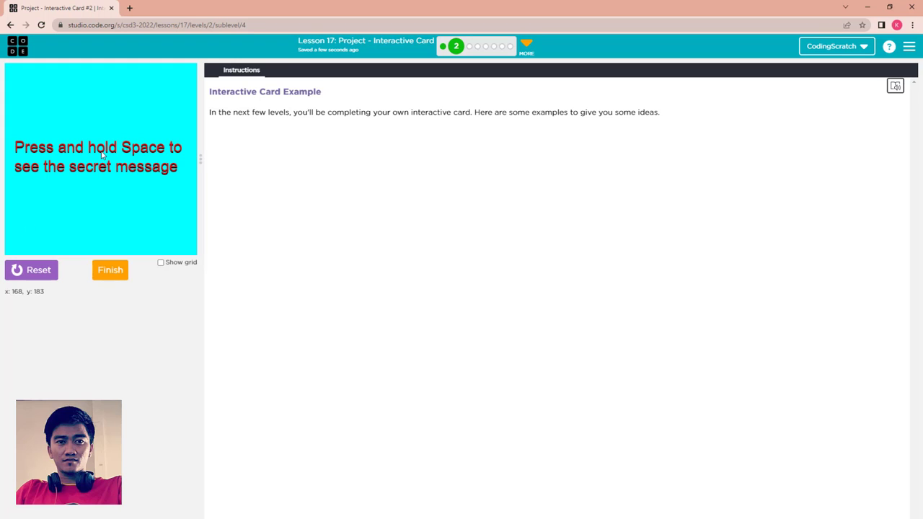
pyautogui.moveTo(130, 188)
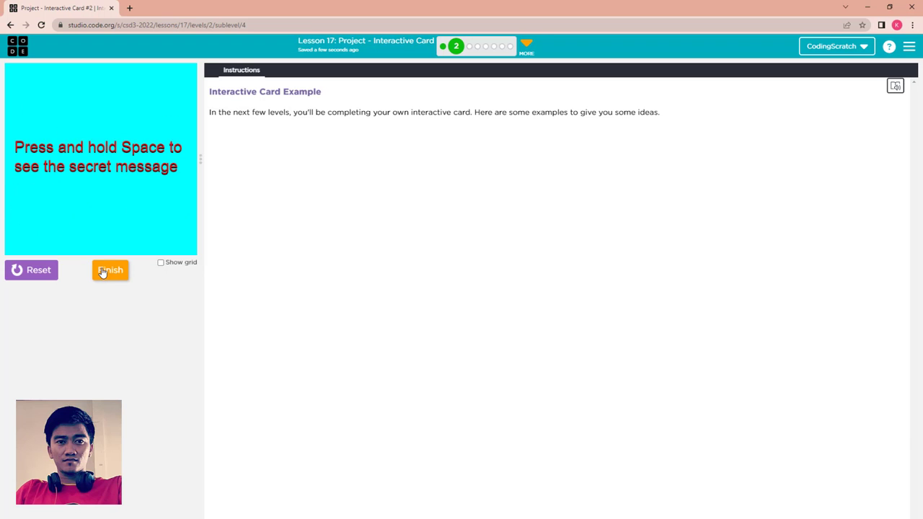
pyautogui.click(109, 270)
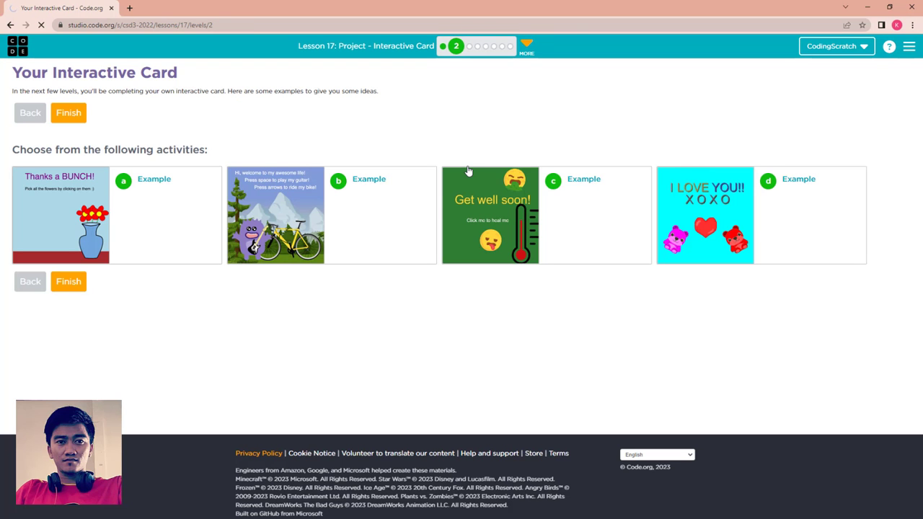
# - Continue from the overview on to the card project levels
pyautogui.click(69, 112)
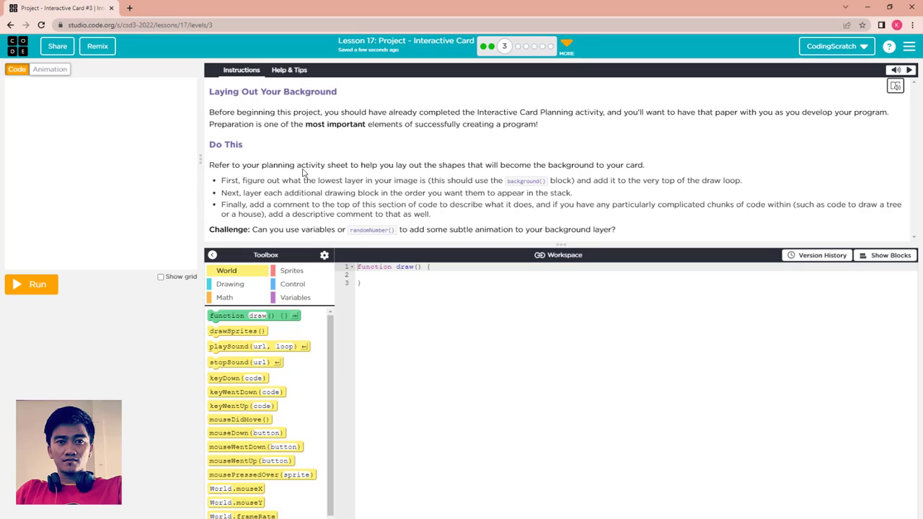
pyautogui.moveTo(355, 161)
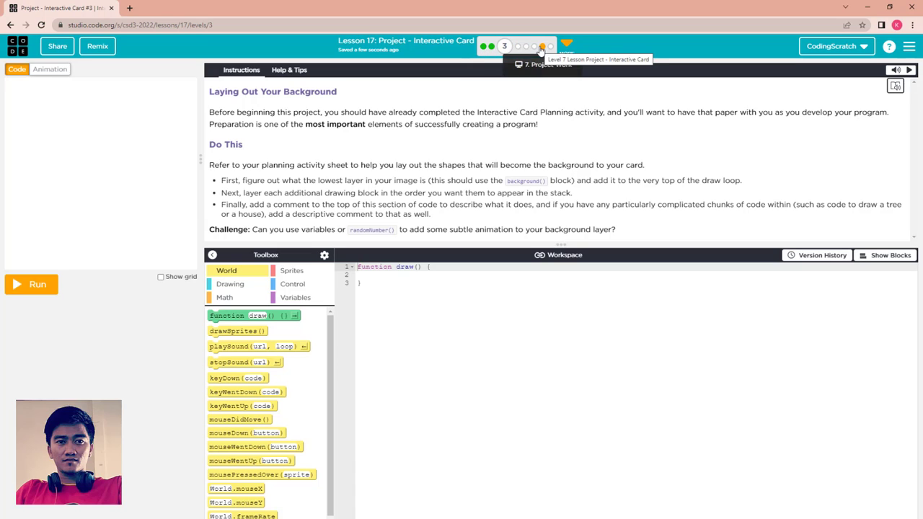
pyautogui.moveTo(387, 238)
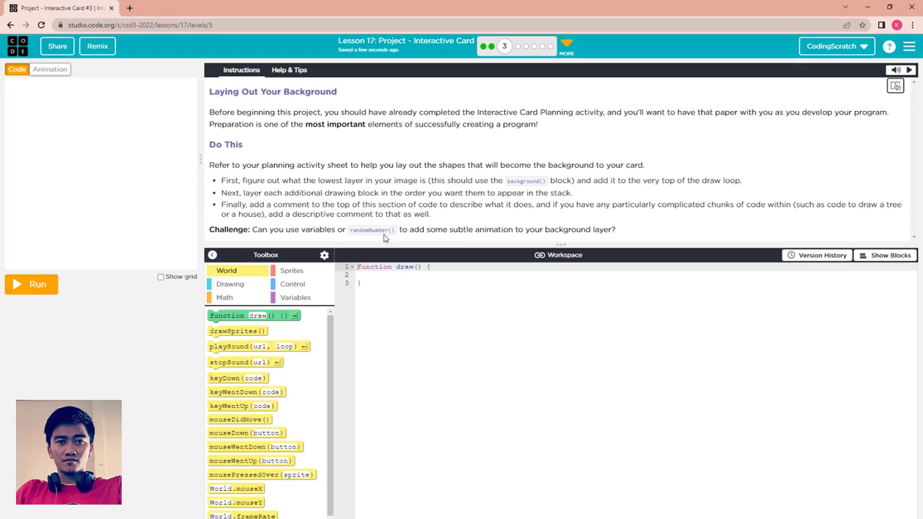
pyautogui.moveTo(422, 162)
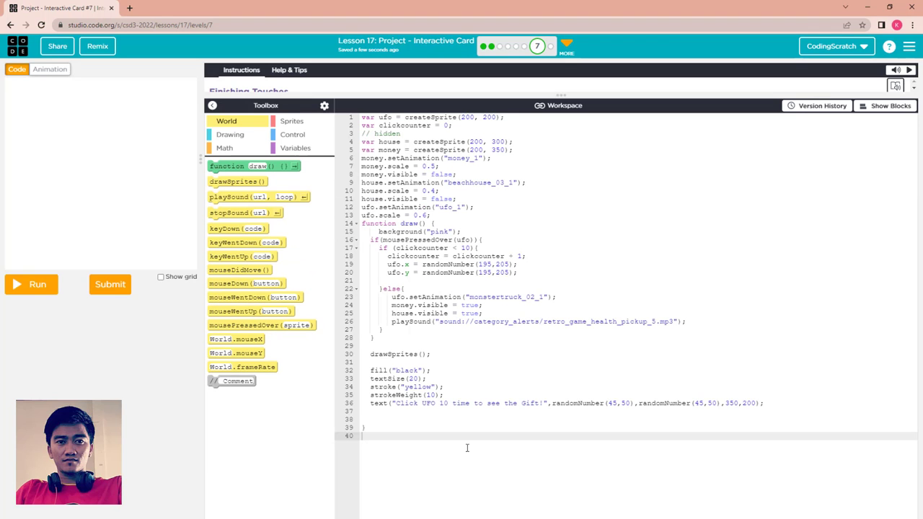
pyautogui.moveTo(121, 343)
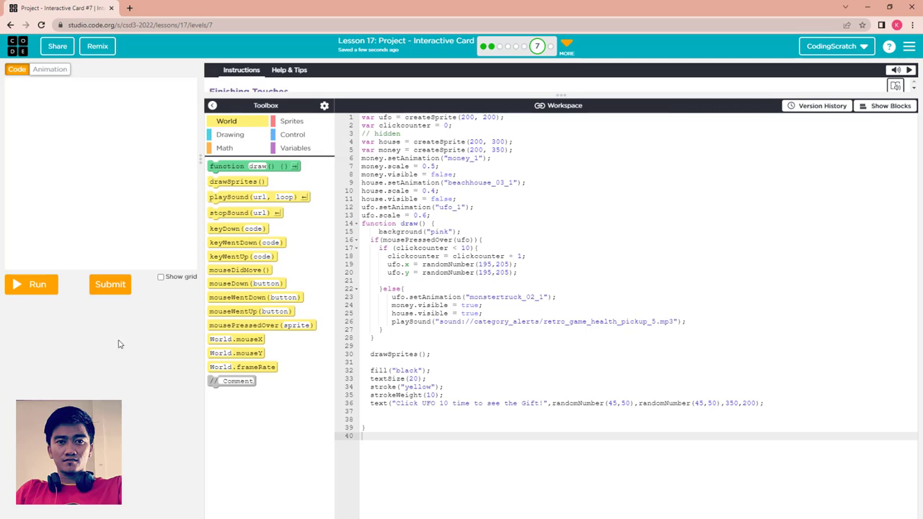
# - Expand the Finishing Touches instructions and run the UFO gift card program
pyautogui.click(30, 283)
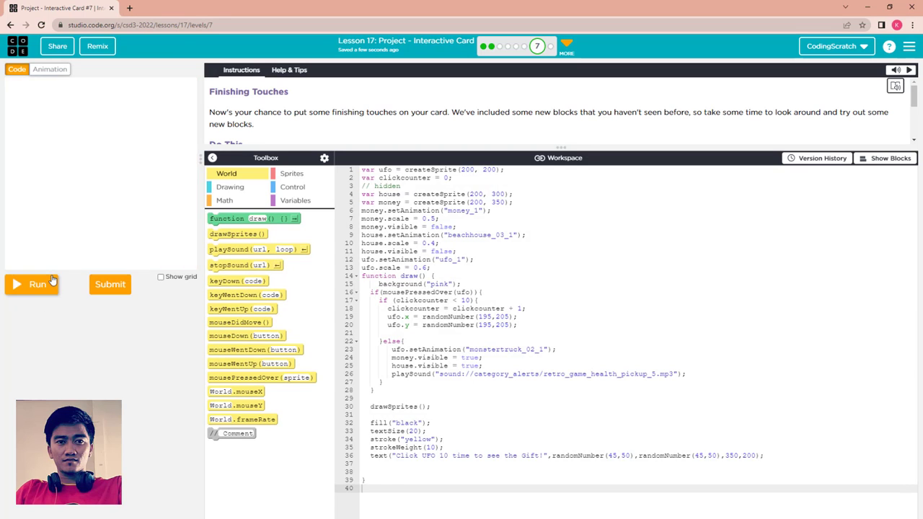
pyautogui.click(38, 283)
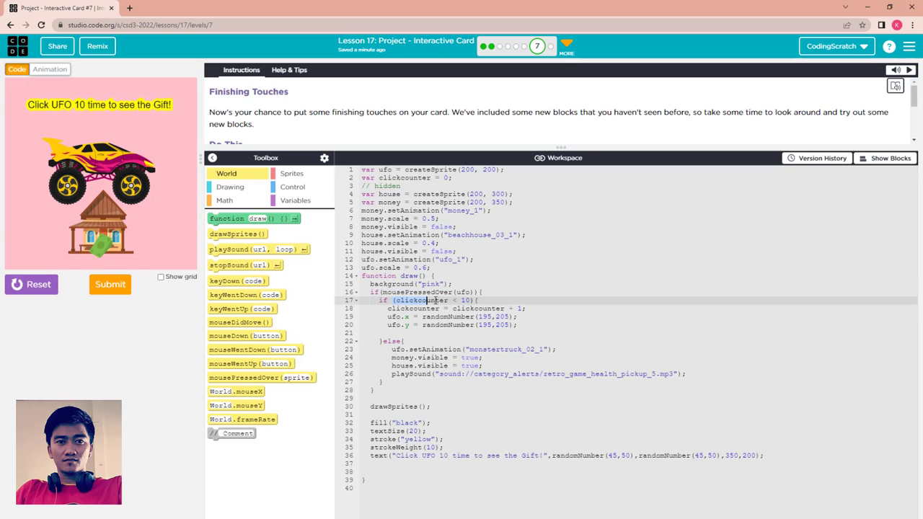
# - Review the clickcounter condition with its 10-click limit and the else branch revealing the gift
pyautogui.doubleClick(421, 300)
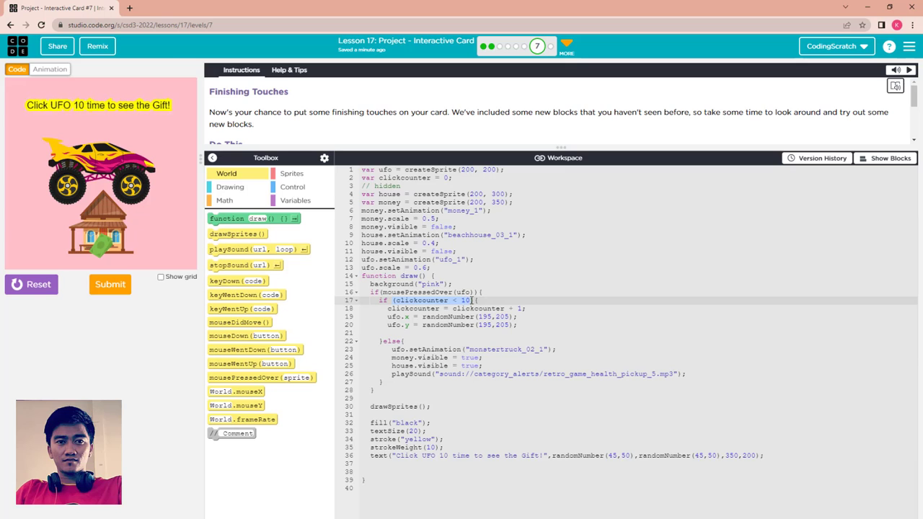
pyautogui.click(490, 309)
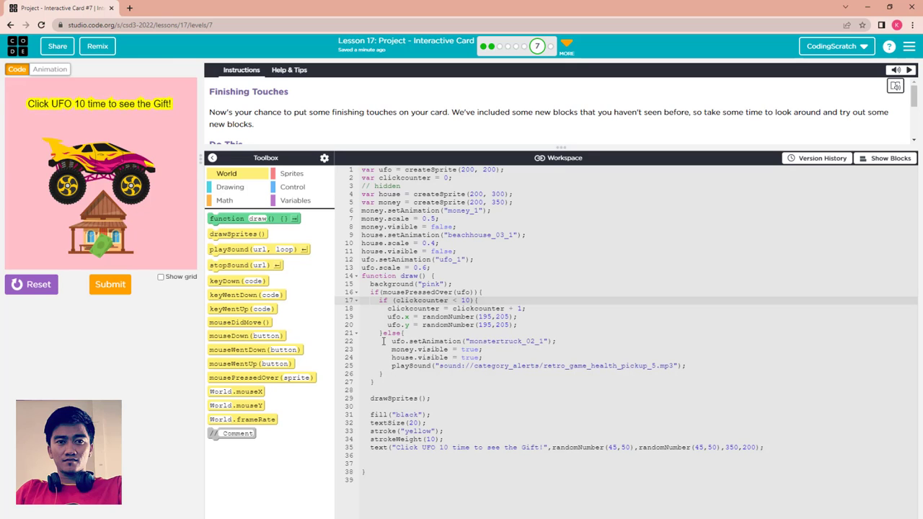
pyautogui.click(537, 340)
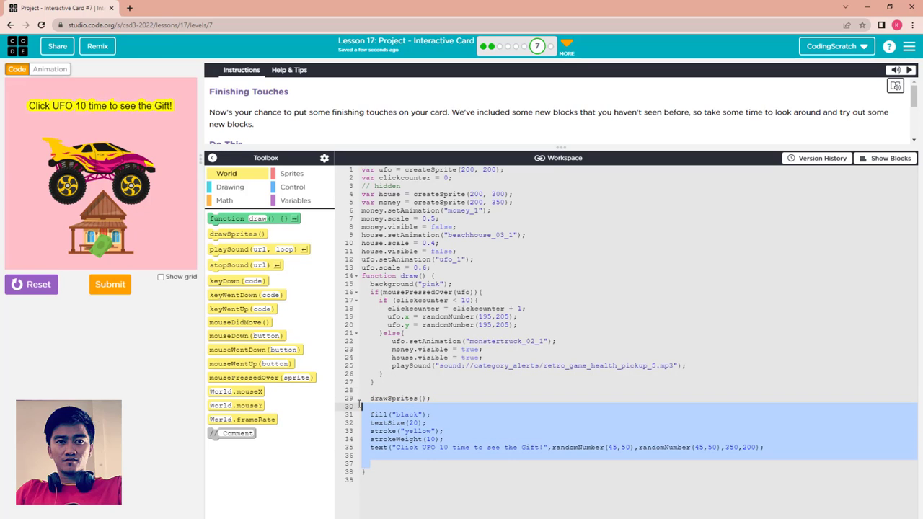
pyautogui.moveTo(93, 137)
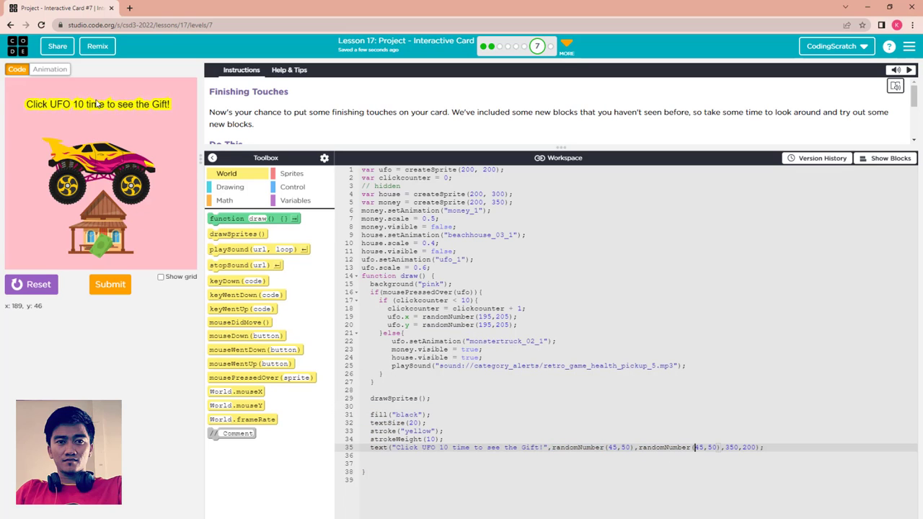
pyautogui.moveTo(83, 137)
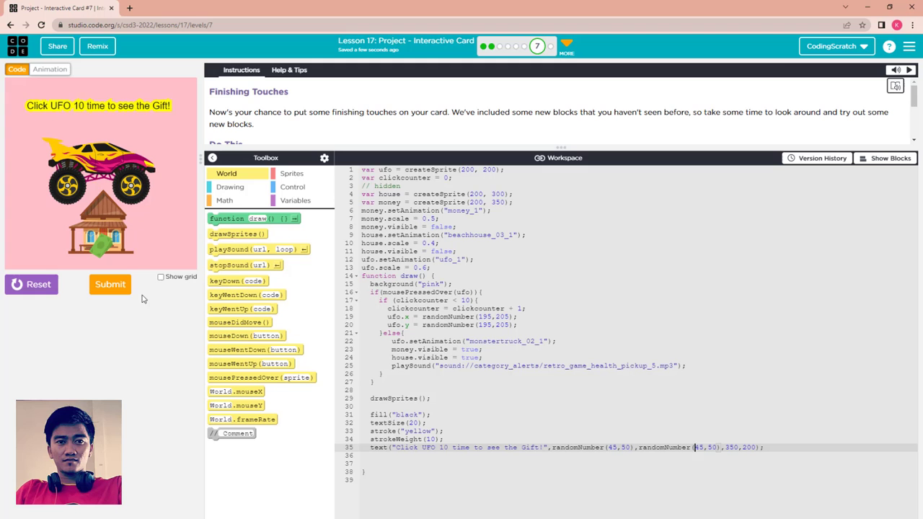
# - Submit the finished UFO gift card project, leaving its code view-only
pyautogui.click(110, 284)
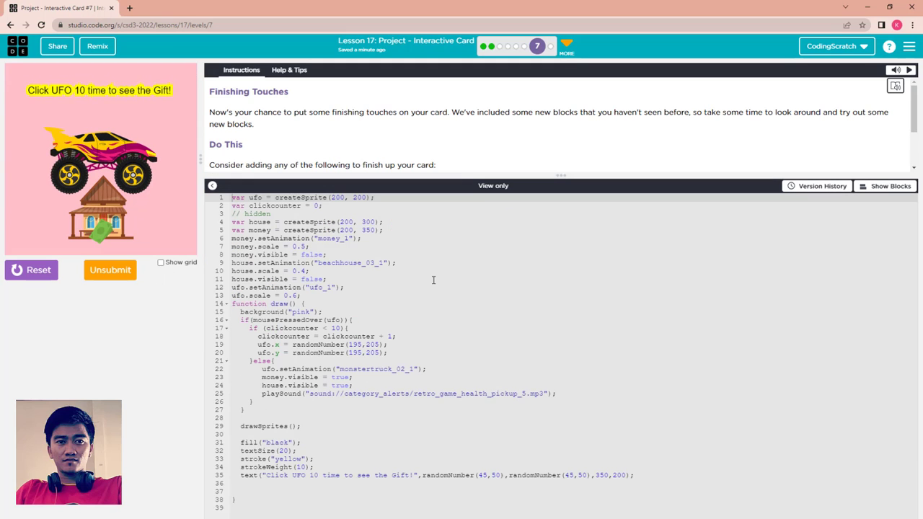